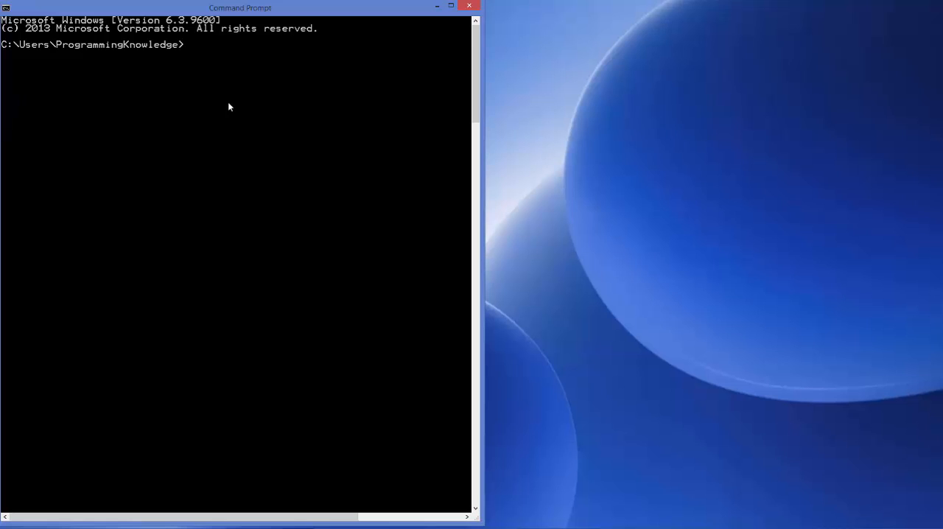
{"action": "mouse_move", "coordinate": [235, 124]}
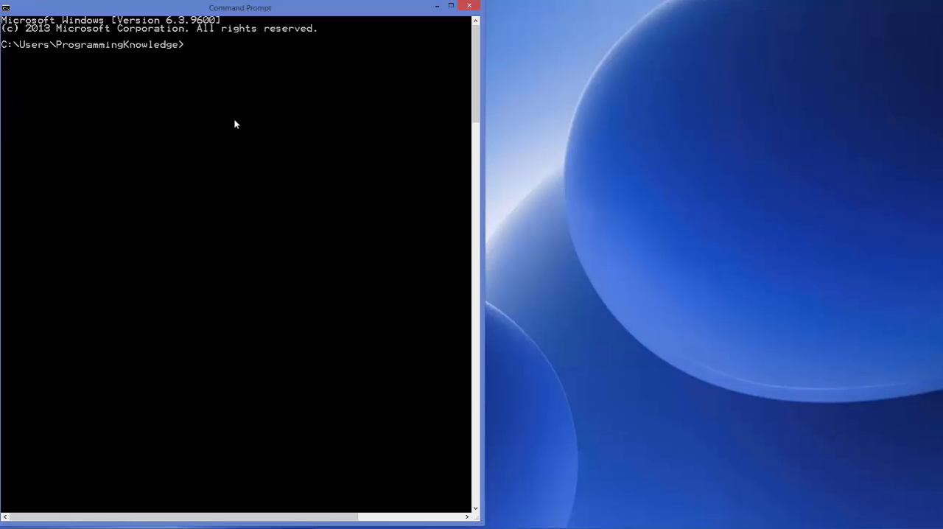
{"action": "mouse_move", "coordinate": [210, 82]}
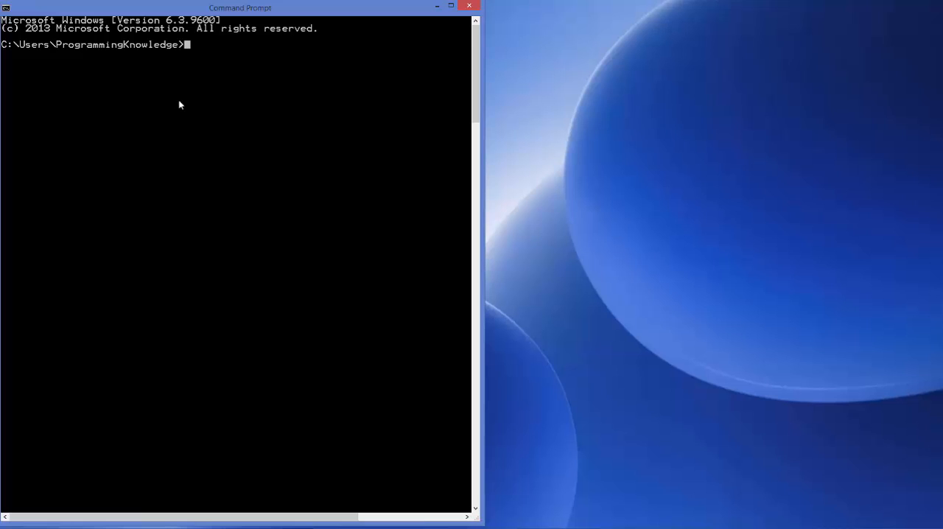
- Launch the Node.js interactive shell by running node at the home-folder prompt
{"action": "type", "text": "node"}
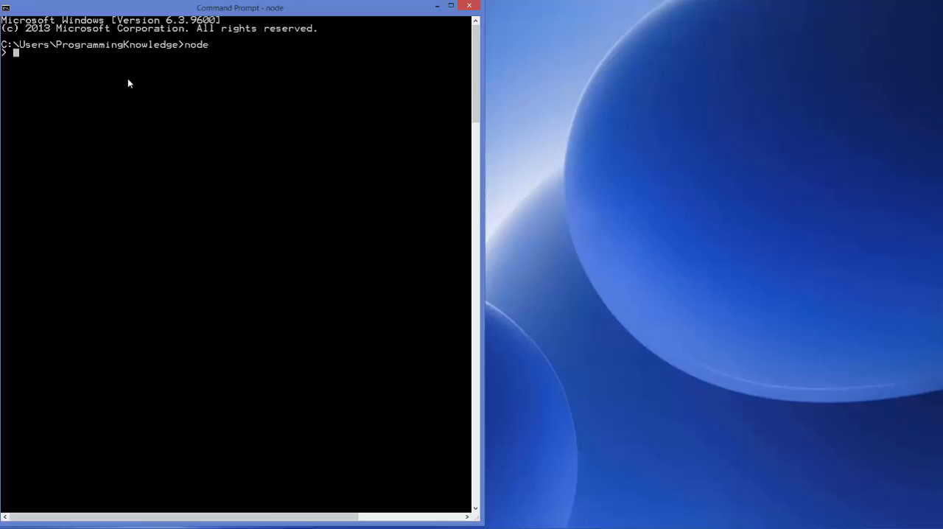
{"action": "mouse_move", "coordinate": [240, 106]}
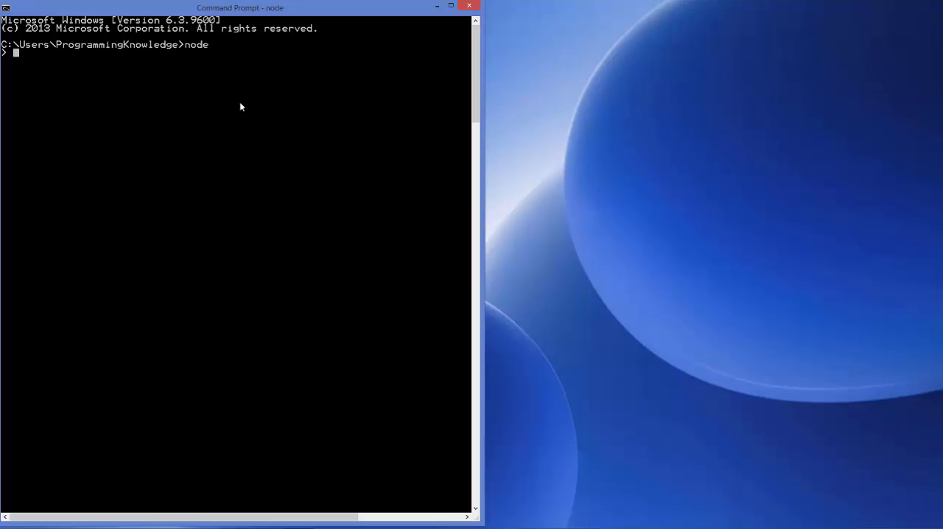
{"action": "mouse_move", "coordinate": [176, 67]}
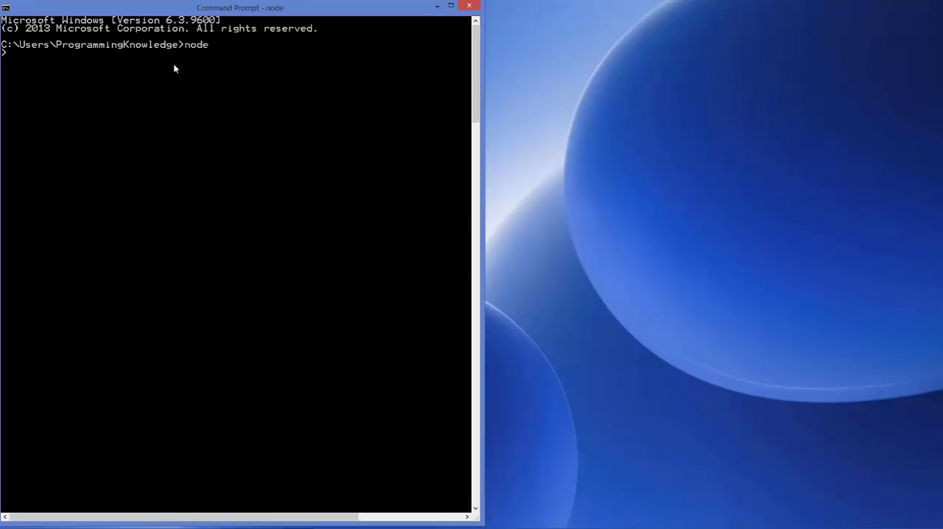
{"action": "mouse_move", "coordinate": [209, 68]}
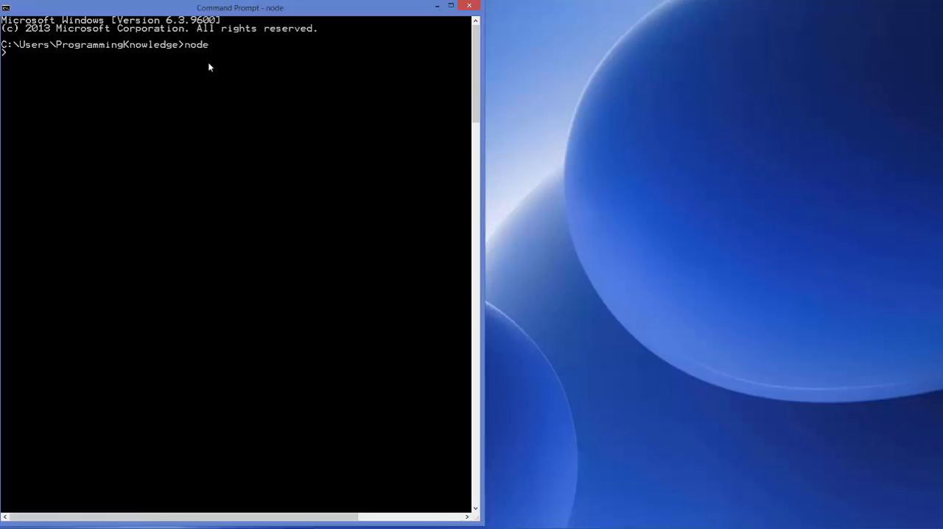
{"action": "mouse_move", "coordinate": [202, 68]}
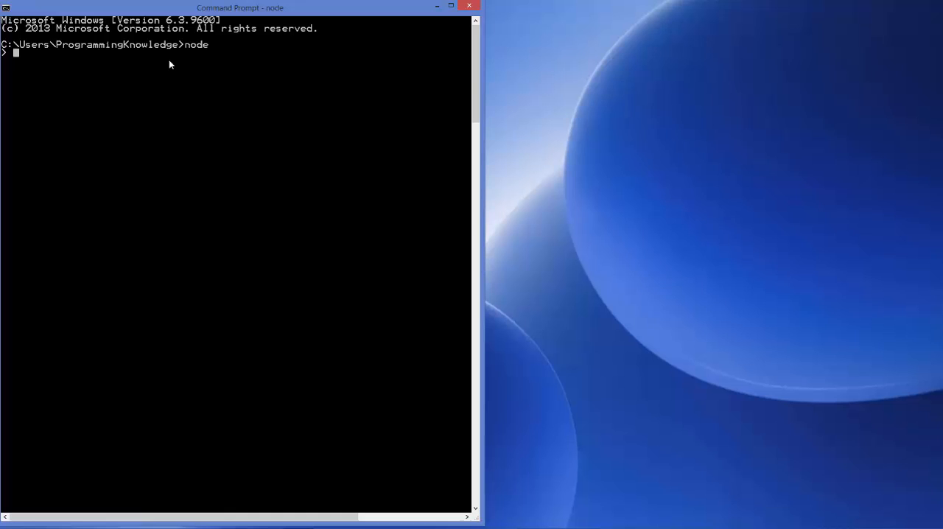
{"action": "mouse_move", "coordinate": [185, 93]}
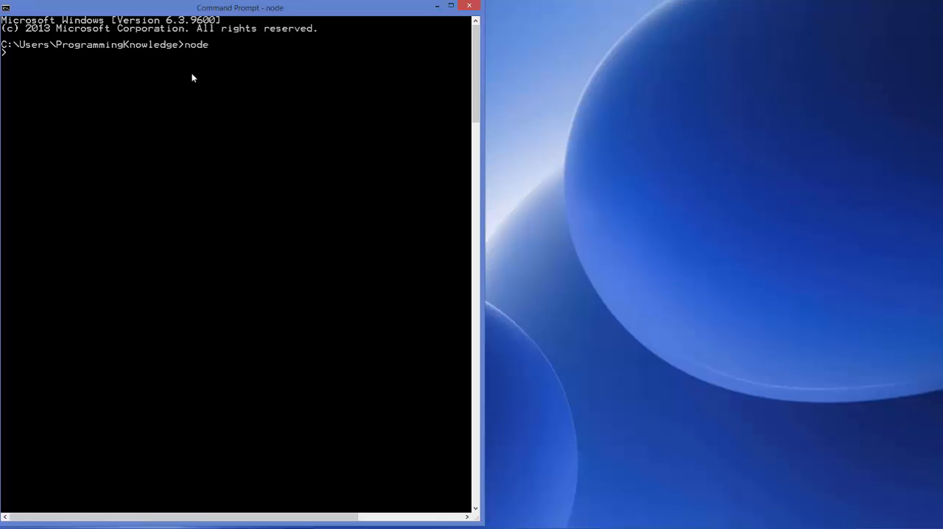
{"action": "mouse_move", "coordinate": [455, 30]}
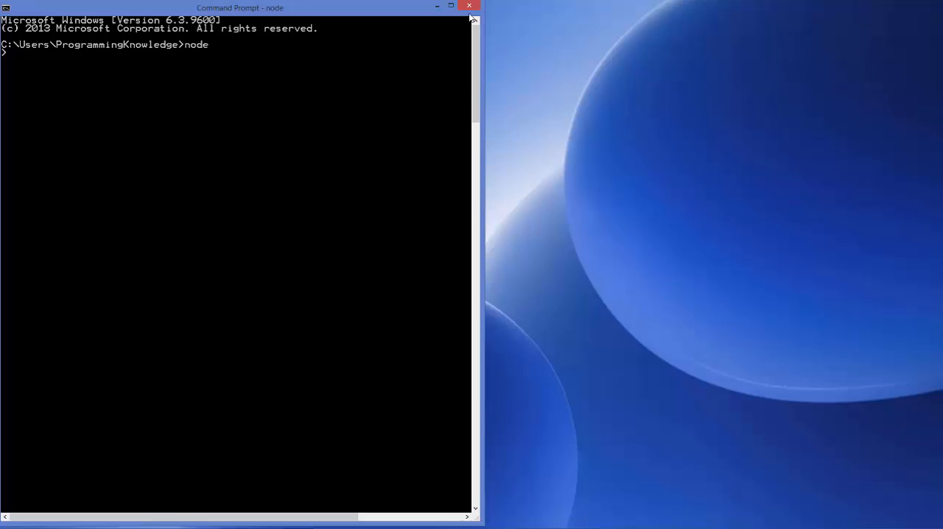
{"action": "mouse_move", "coordinate": [465, 29]}
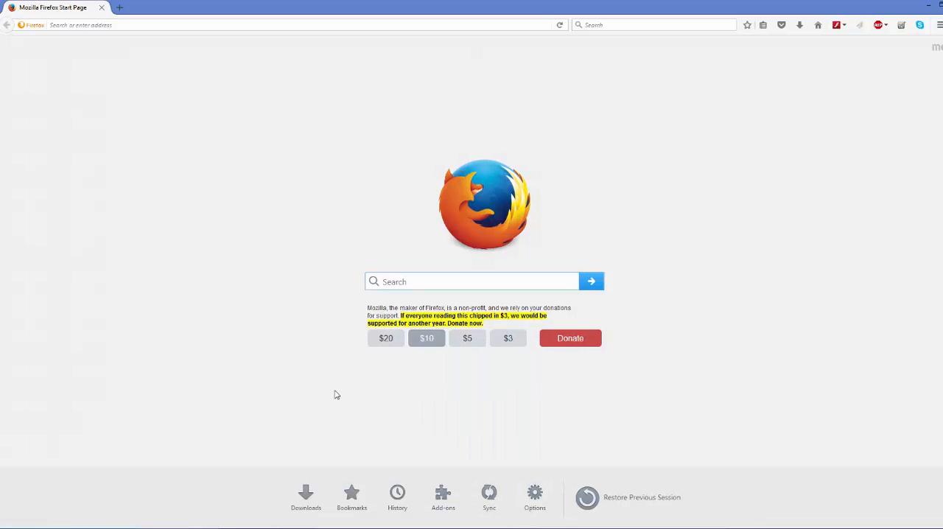
- Search Google for "cmder" from the Firefox start page search box
{"action": "left_click", "coordinate": [471, 280]}
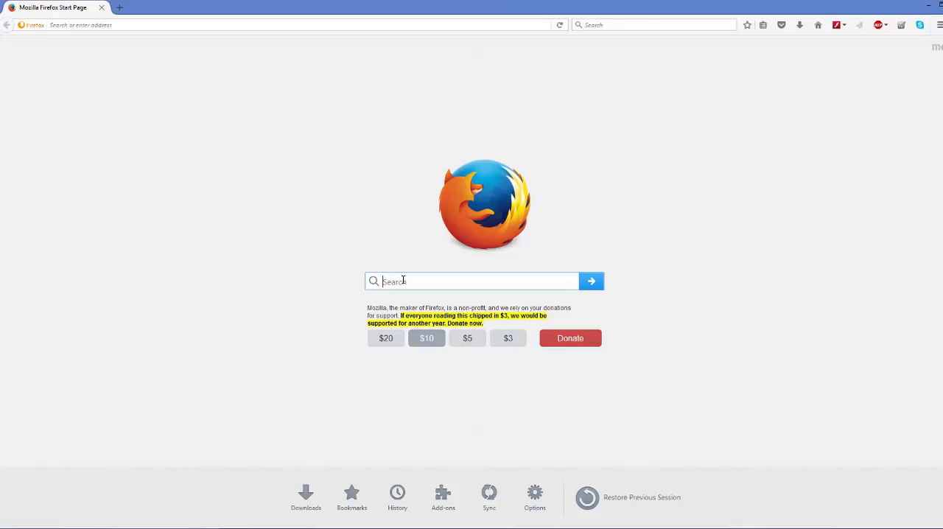
{"action": "type", "text": "cmder"}
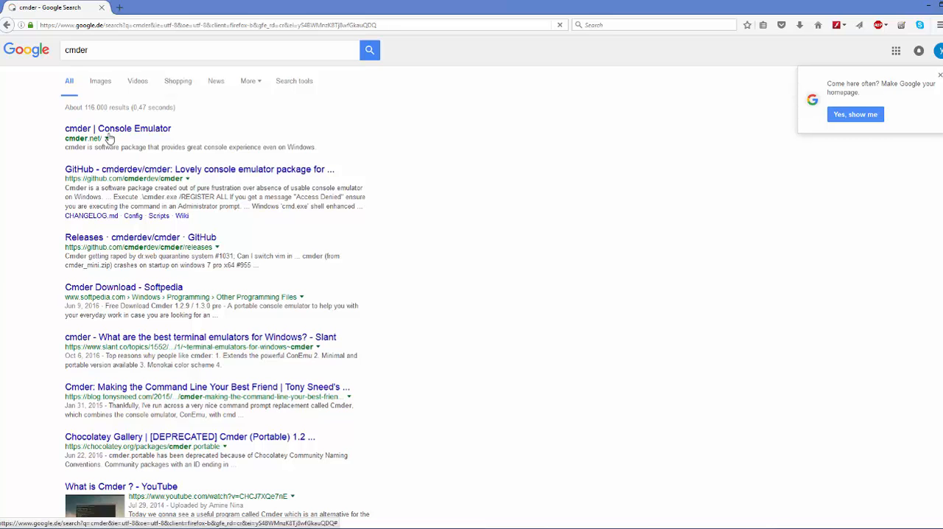
- Open cmder.net from the results and start the 'Download full' package download
{"action": "left_click", "coordinate": [118, 128]}
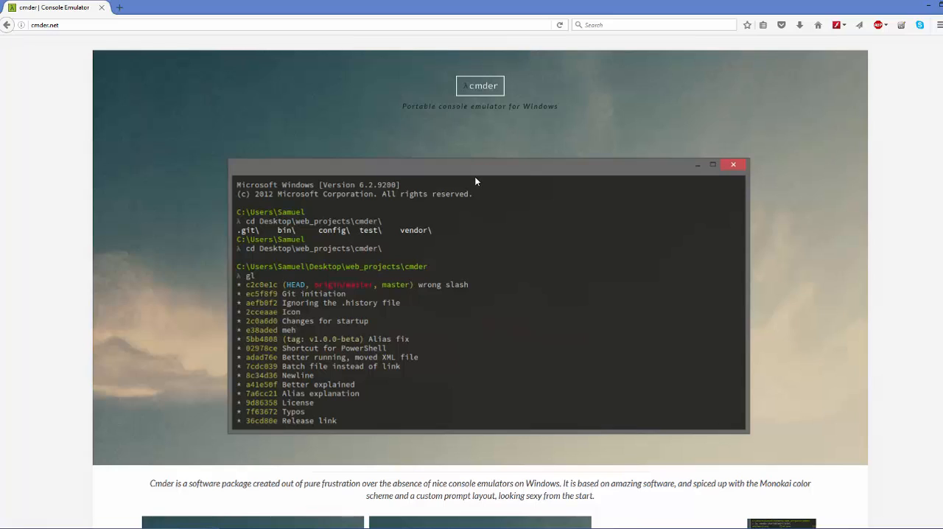
{"action": "scroll", "scroll_direction": "down", "scroll_amount": 3}
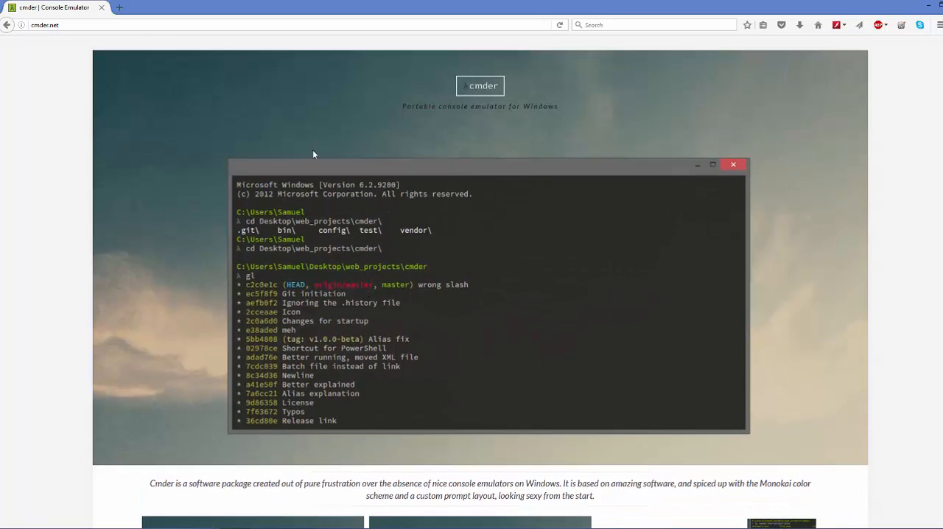
{"action": "mouse_move", "coordinate": [369, 277]}
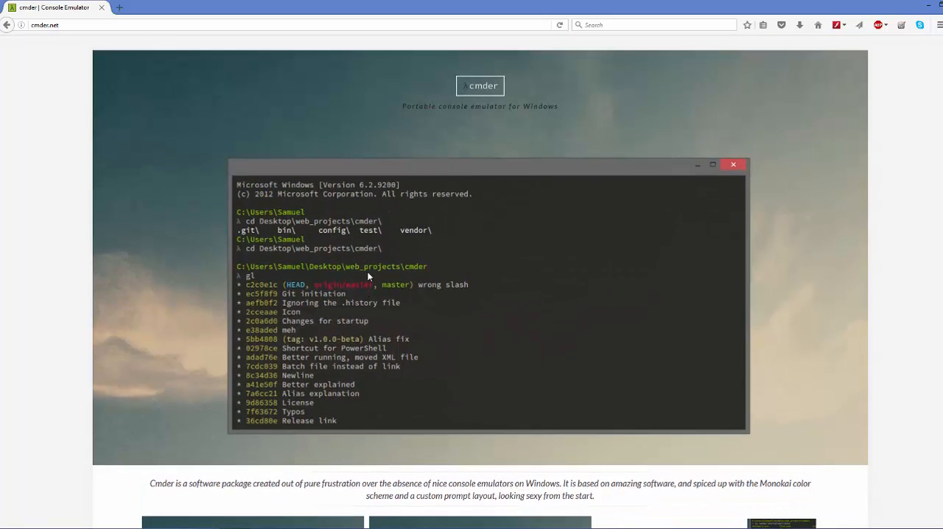
{"action": "scroll", "scroll_direction": "down", "scroll_amount": 3}
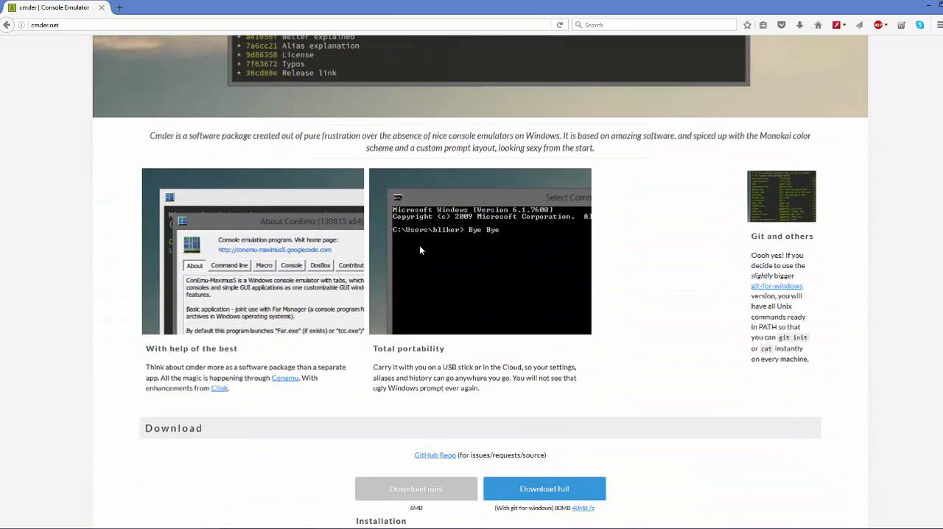
{"action": "scroll", "scroll_direction": "down", "scroll_amount": 3}
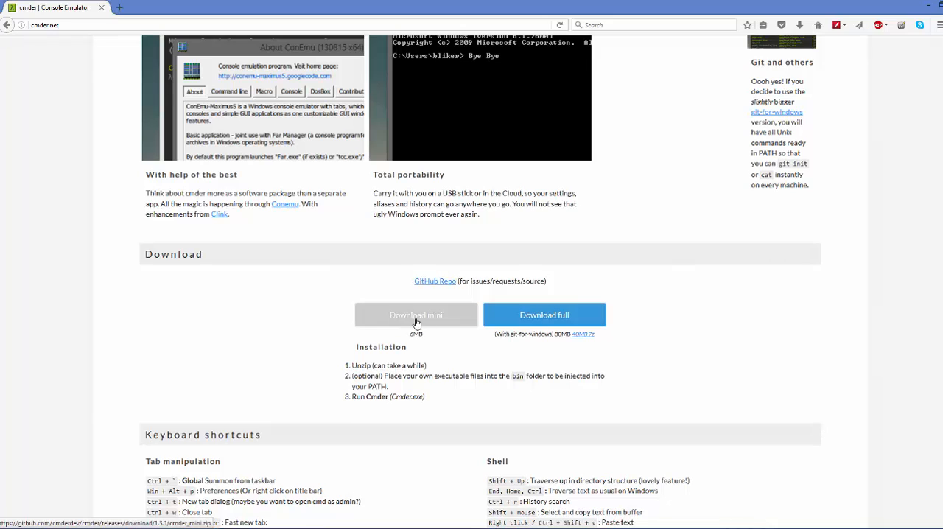
{"action": "mouse_move", "coordinate": [424, 339]}
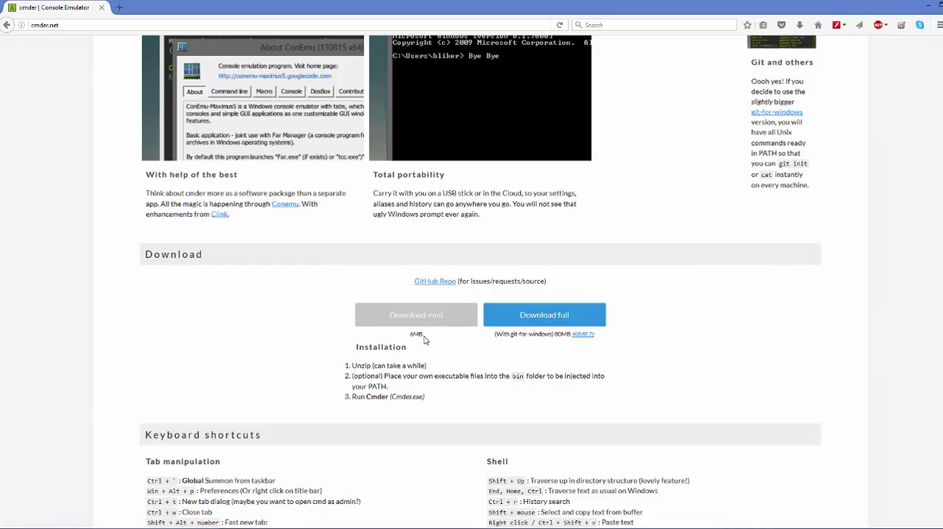
{"action": "mouse_move", "coordinate": [543, 316]}
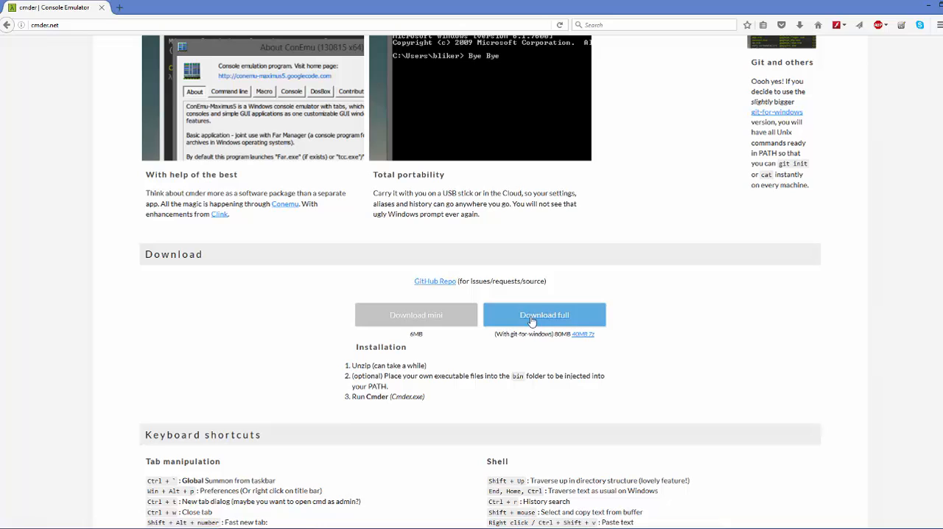
{"action": "mouse_move", "coordinate": [544, 315]}
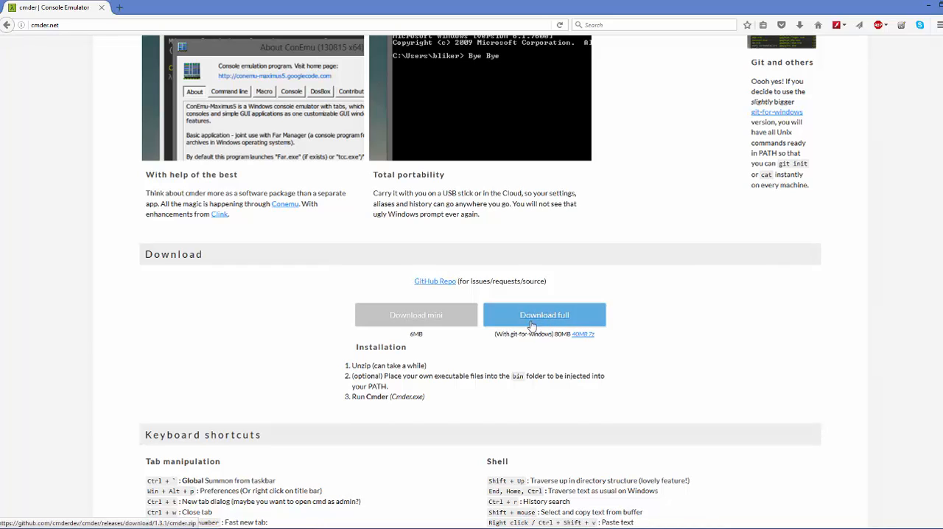
{"action": "mouse_move", "coordinate": [560, 323]}
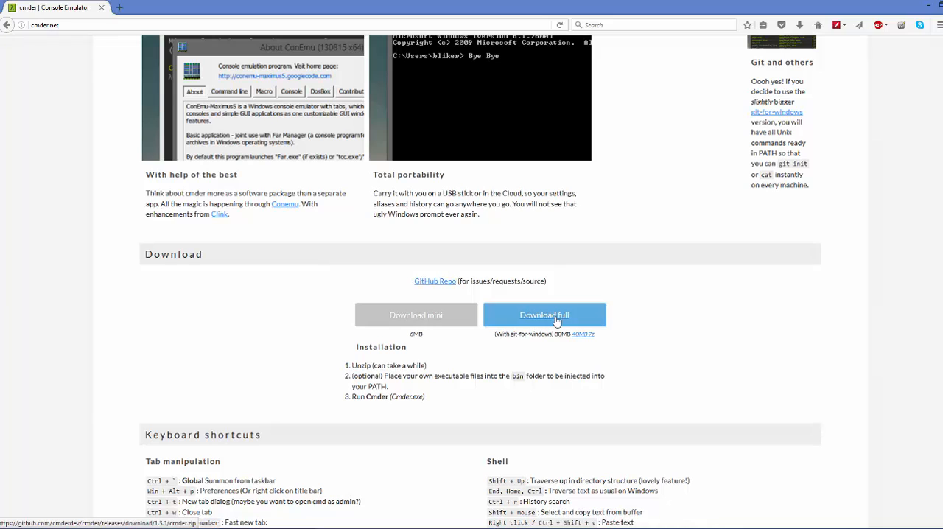
{"action": "left_click", "coordinate": [544, 316]}
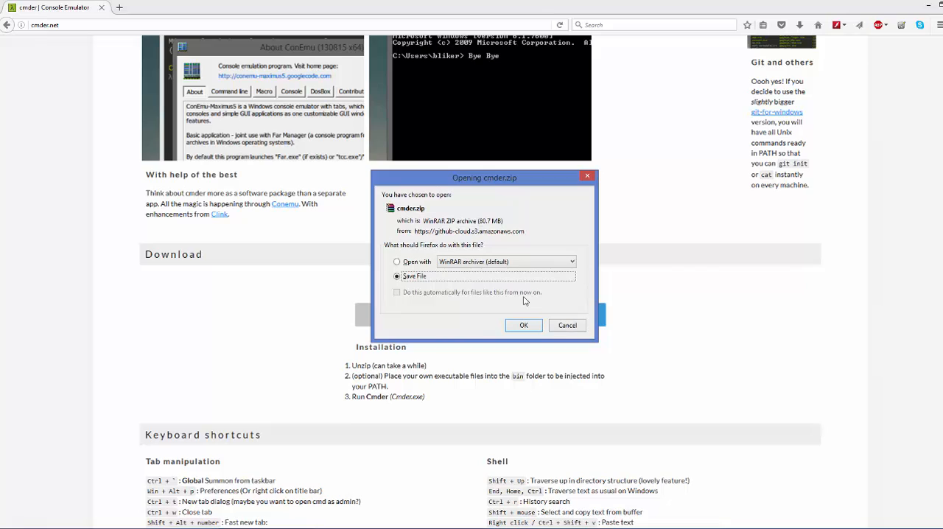
{"action": "mouse_move", "coordinate": [504, 189]}
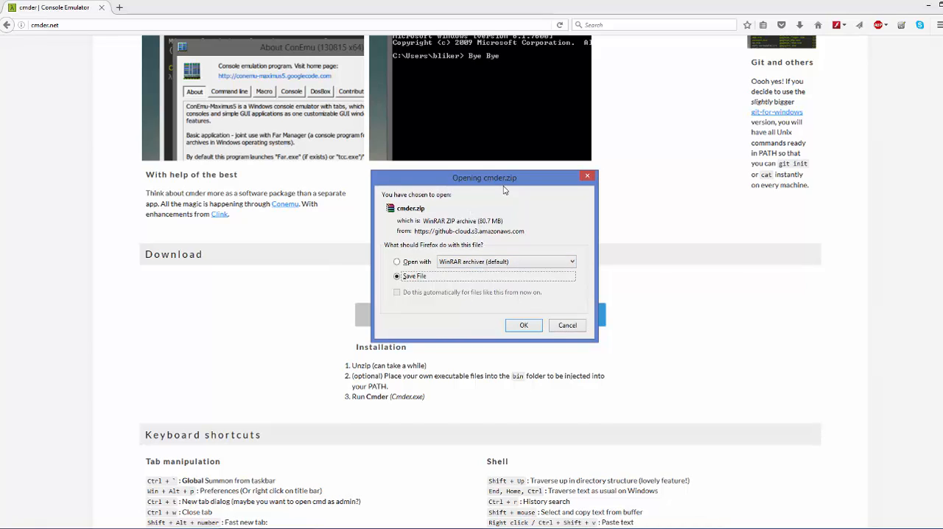
{"action": "mouse_move", "coordinate": [515, 184]}
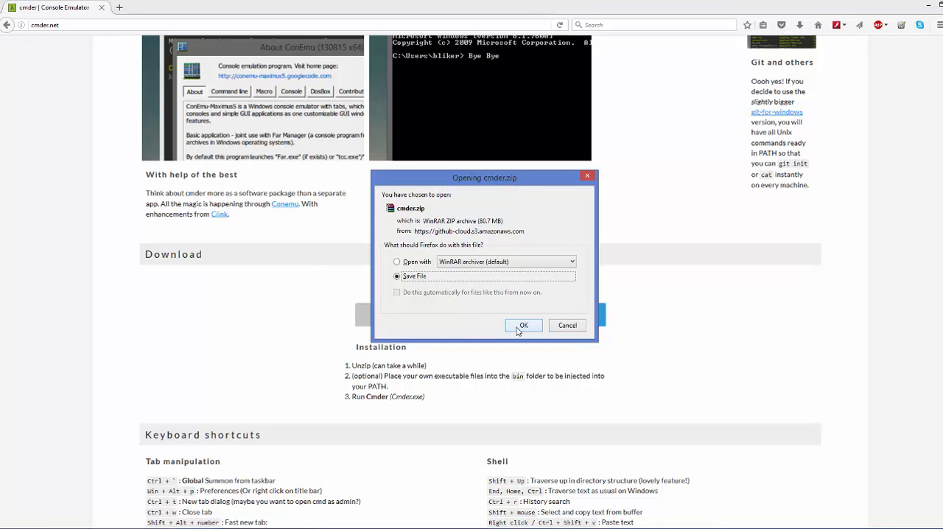
- Confirm saving cmder.zip to disk, bringing up the save-location window
{"action": "left_click", "coordinate": [523, 326]}
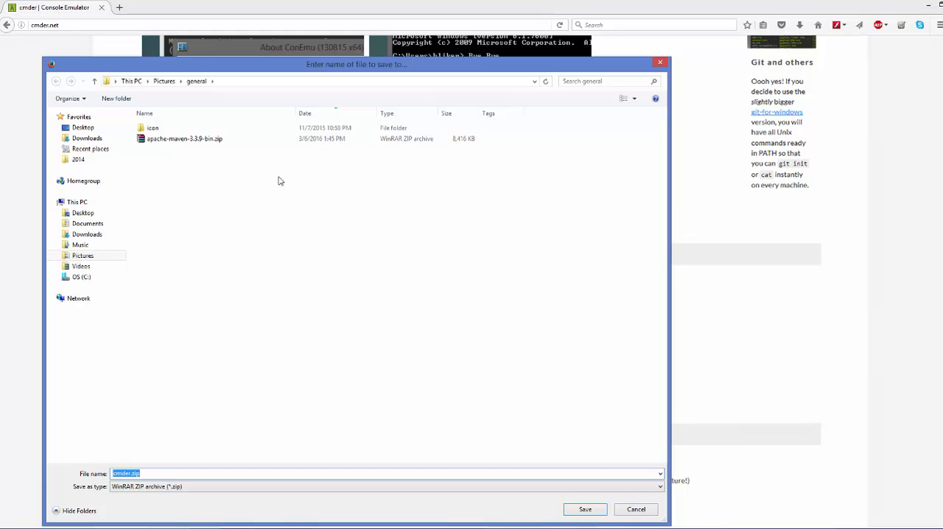
{"action": "mouse_move", "coordinate": [430, 295]}
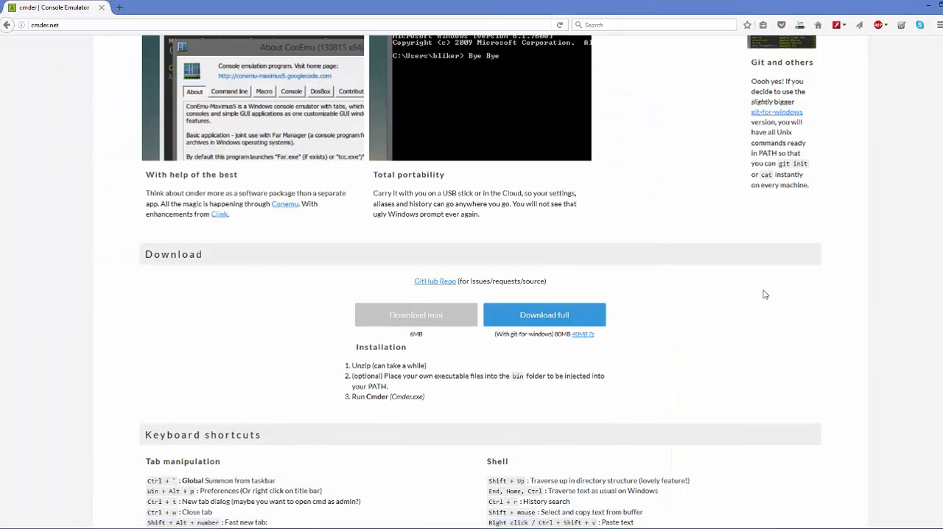
{"action": "mouse_move", "coordinate": [795, 268]}
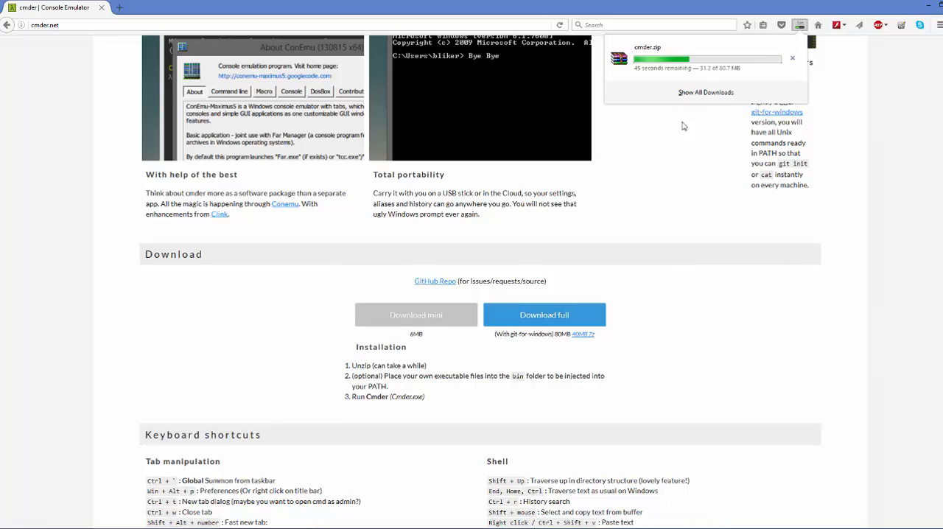
{"action": "mouse_move", "coordinate": [731, 77]}
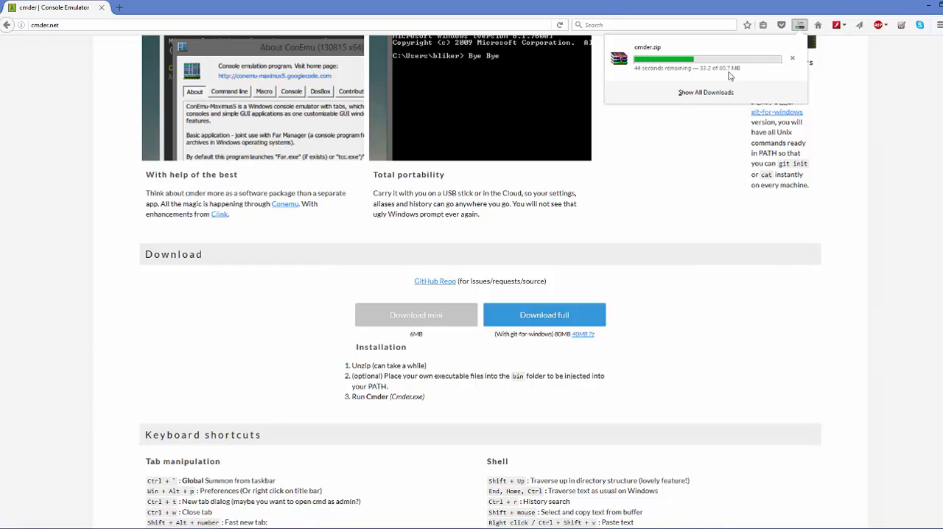
{"action": "mouse_move", "coordinate": [616, 162]}
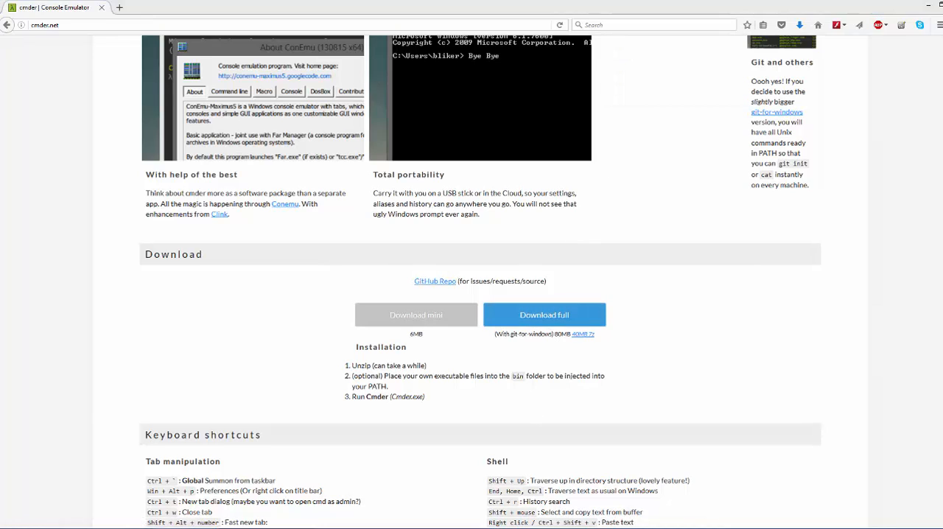
{"action": "mouse_move", "coordinate": [375, 525]}
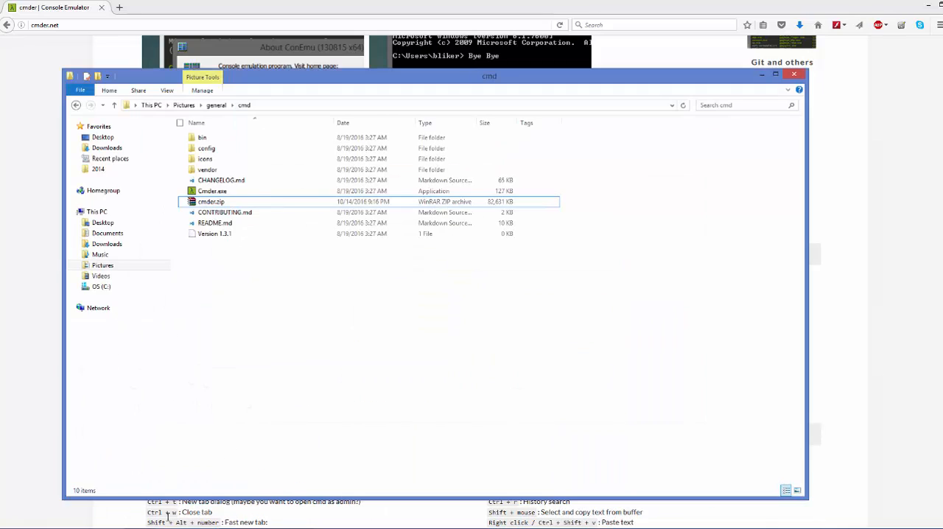
- Extract cmder.zip in Pictures\general\cmd and launch Cmder.exe from the folder
{"action": "left_click", "coordinate": [236, 191]}
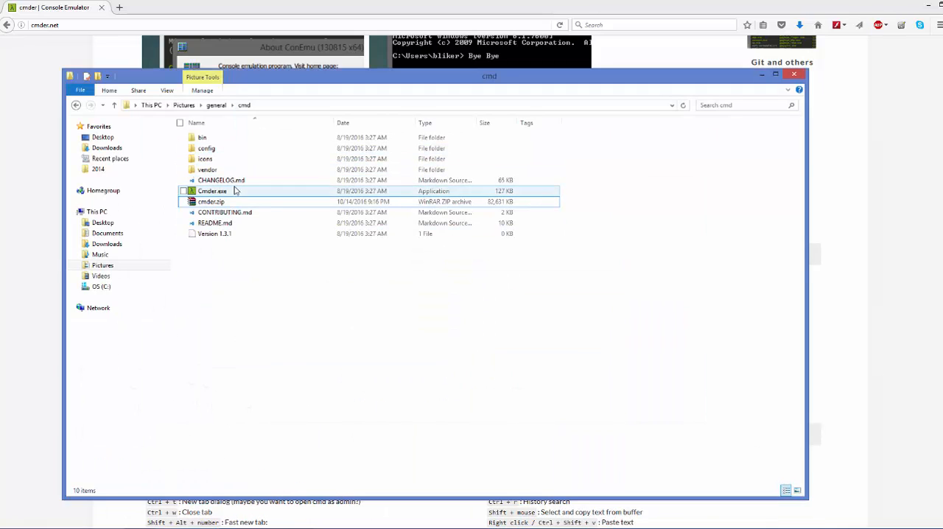
{"action": "left_click", "coordinate": [210, 201]}
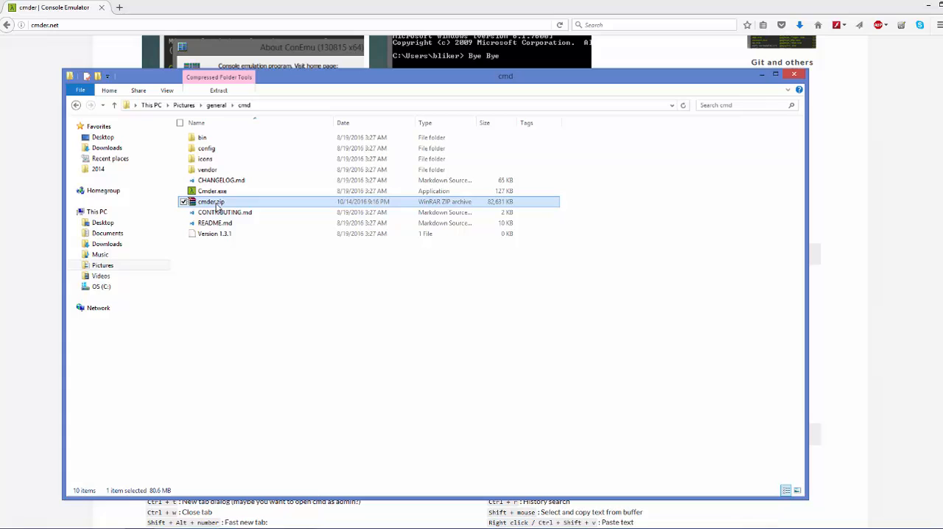
{"action": "right_click", "coordinate": [211, 201]}
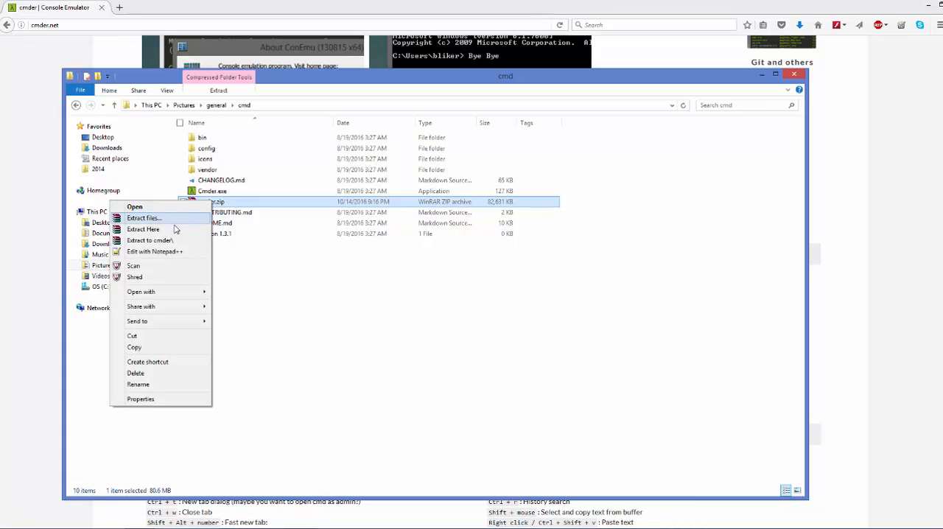
{"action": "mouse_move", "coordinate": [170, 230]}
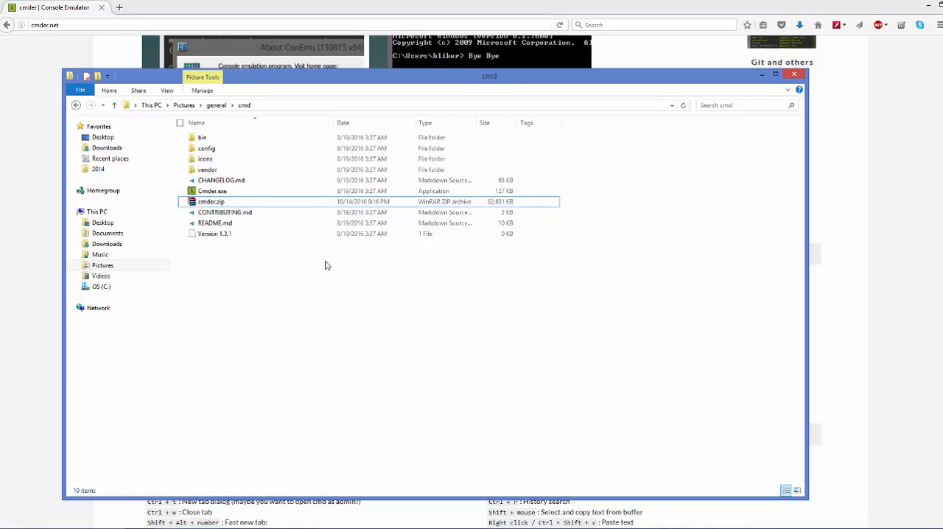
{"action": "mouse_move", "coordinate": [214, 191]}
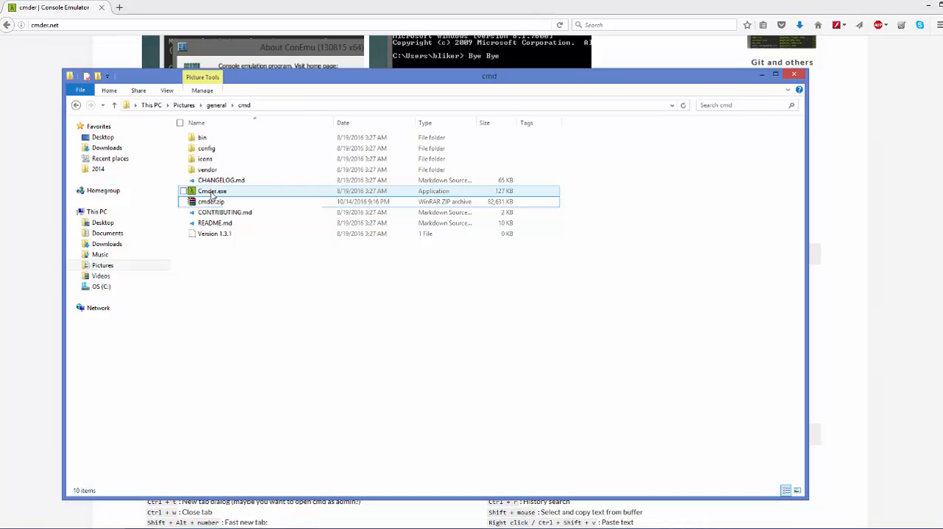
{"action": "left_click", "coordinate": [212, 191]}
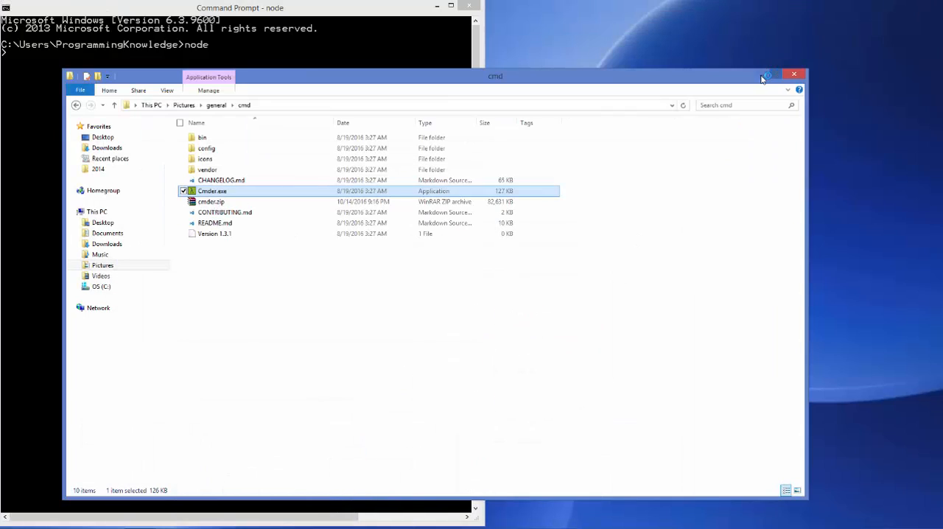
{"action": "left_click", "coordinate": [794, 75]}
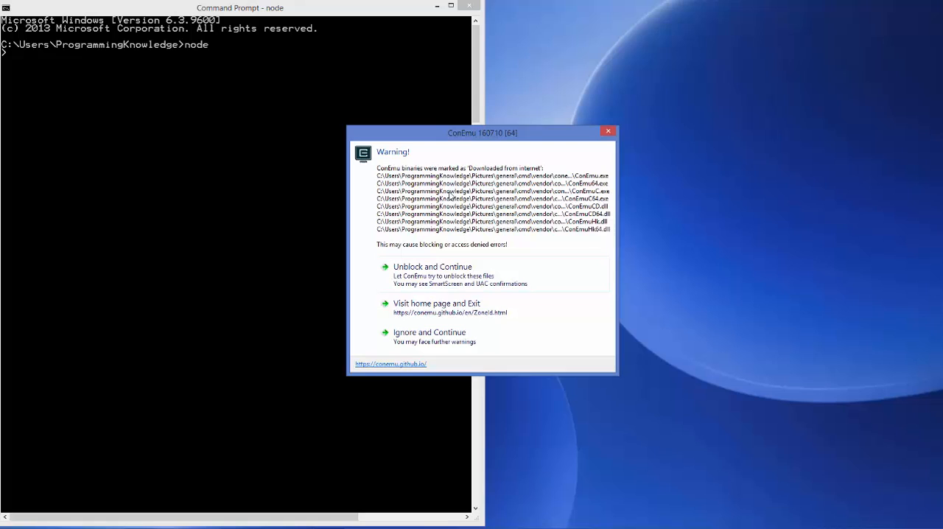
{"action": "mouse_move", "coordinate": [410, 253]}
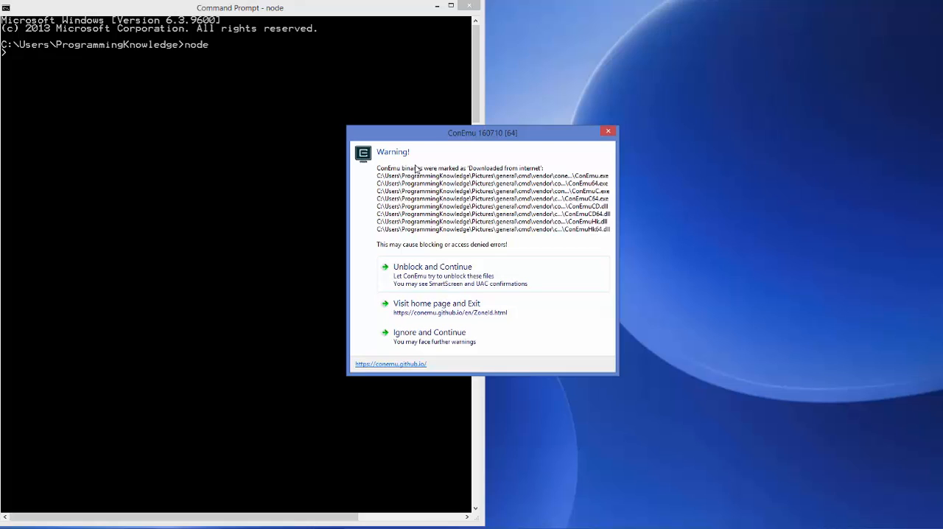
{"action": "mouse_move", "coordinate": [619, 250]}
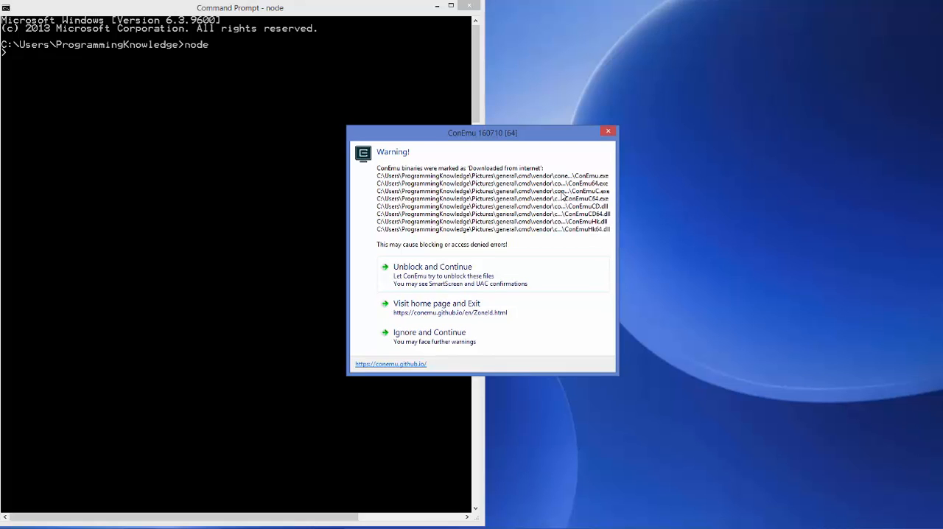
{"action": "mouse_move", "coordinate": [439, 306]}
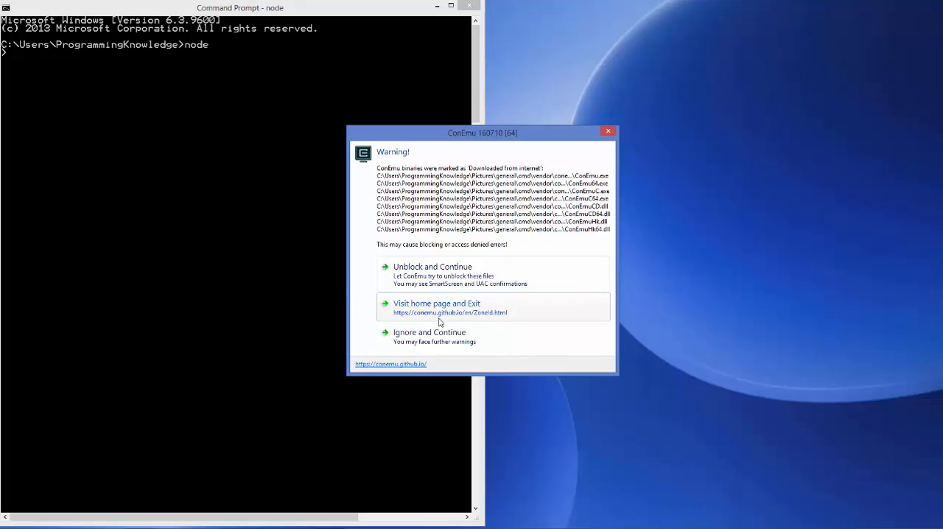
{"action": "mouse_move", "coordinate": [429, 332]}
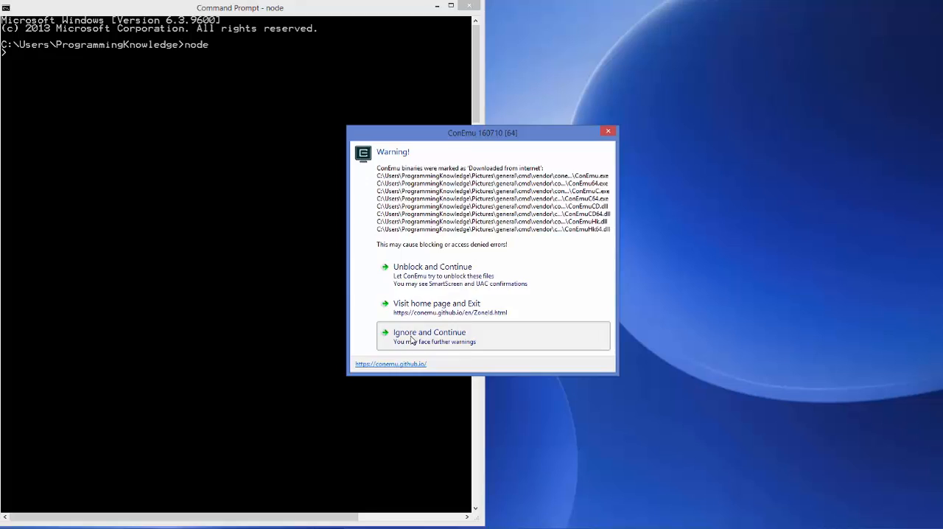
- Dismiss the ConEmu downloaded-files warning and cancel the new stable version update
{"action": "left_click", "coordinate": [430, 332]}
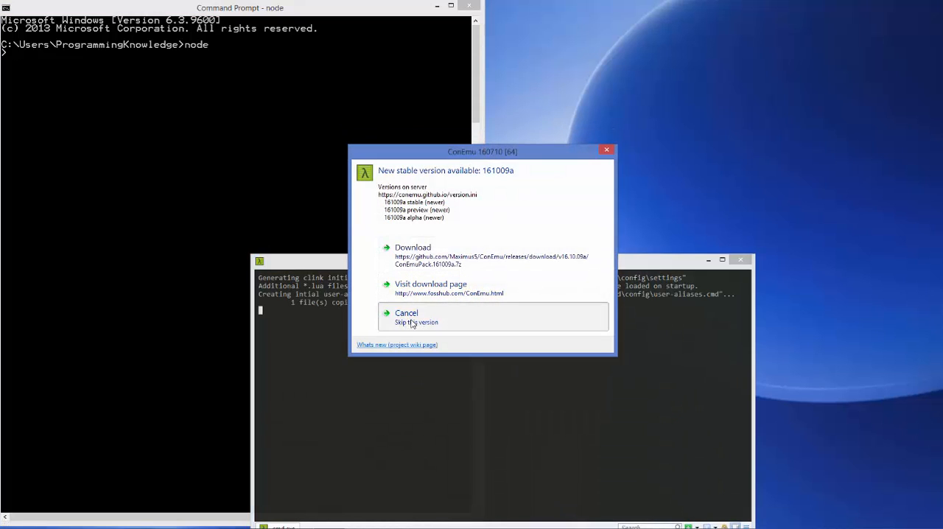
{"action": "left_click", "coordinate": [406, 312]}
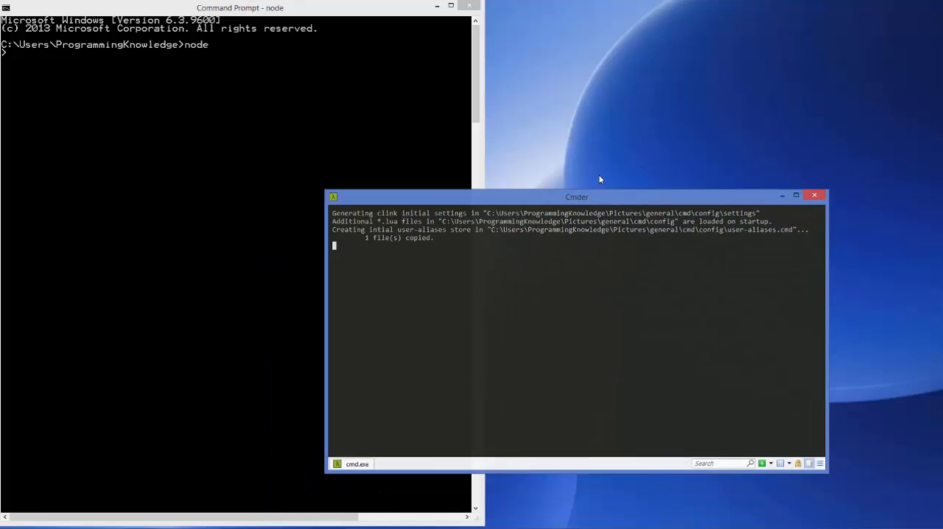
- Snap the Cmder window to the right half of the screen beside Command Prompt
{"action": "left_click_drag", "start_coordinate": [577, 197], "coordinate": [583, 150]}
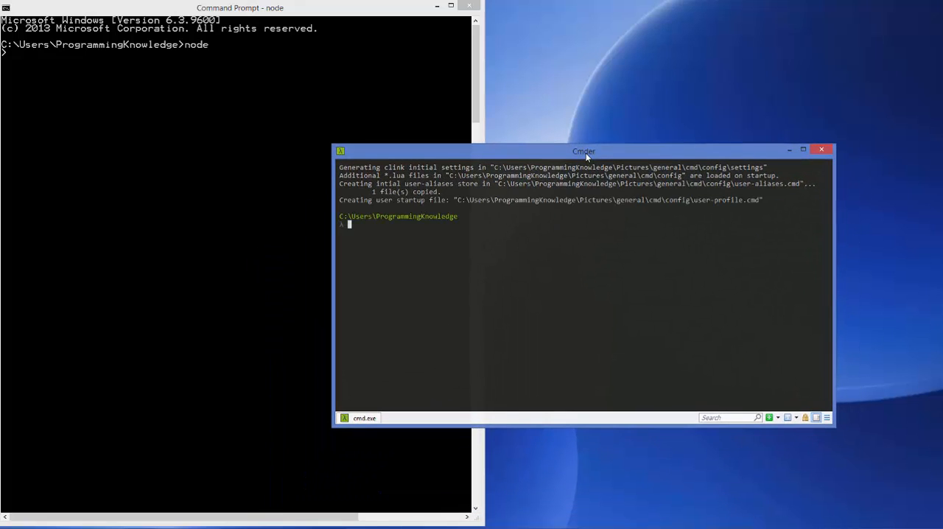
{"action": "left_click_drag", "start_coordinate": [583, 150], "coordinate": [742, 144]}
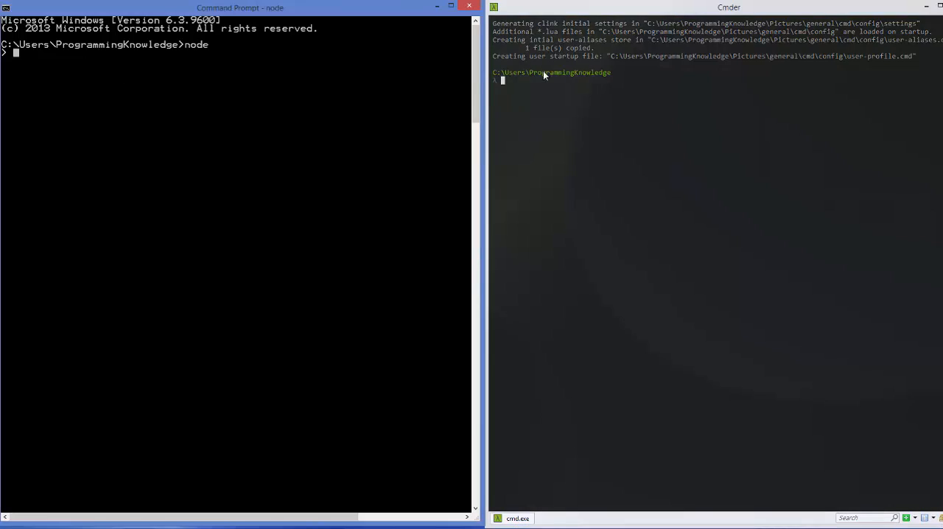
{"action": "mouse_move", "coordinate": [495, 109]}
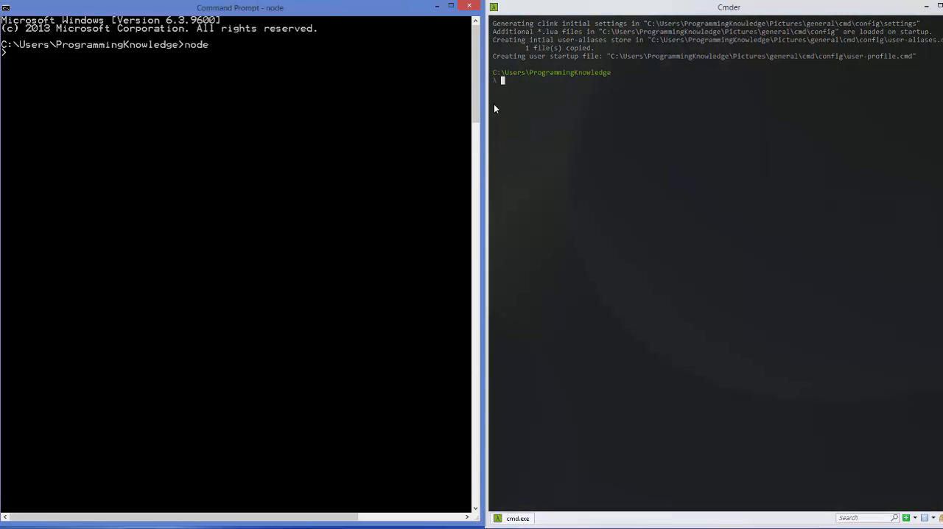
{"action": "mouse_move", "coordinate": [578, 121]}
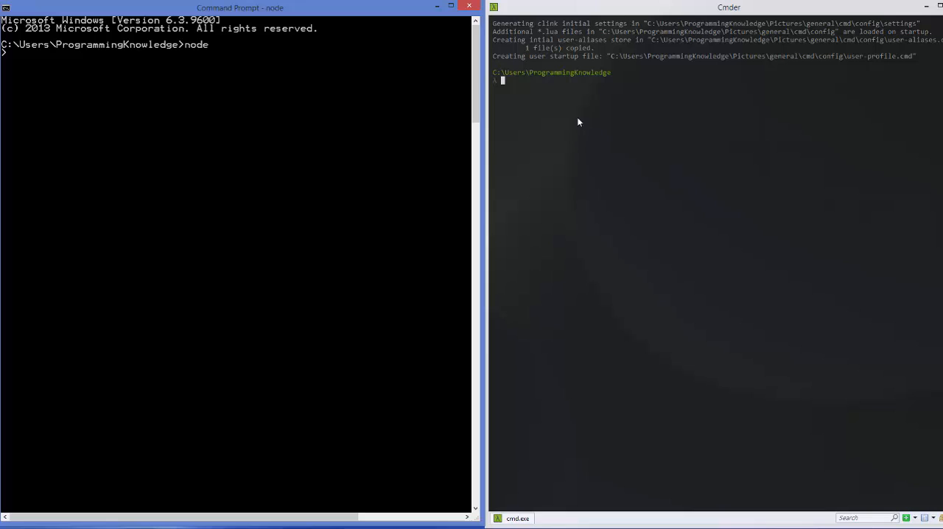
{"action": "mouse_move", "coordinate": [573, 103]}
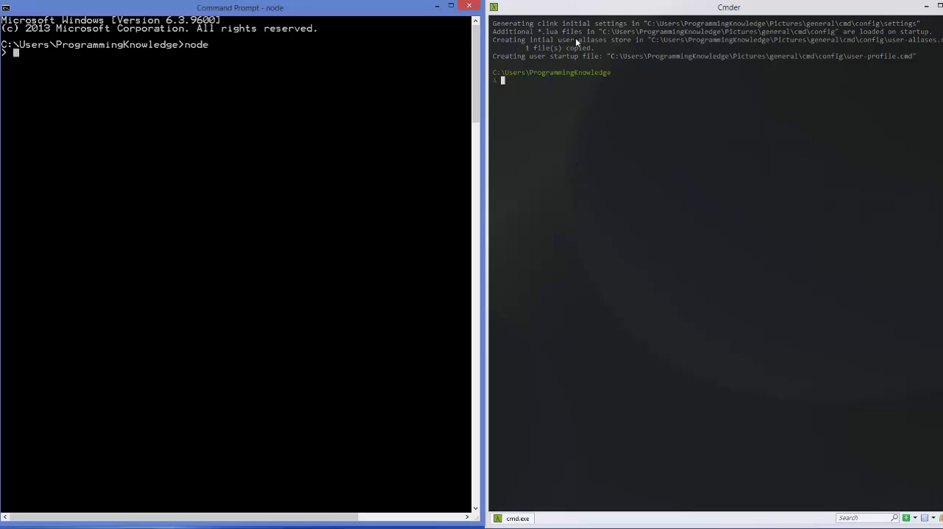
{"action": "mouse_move", "coordinate": [545, 108]}
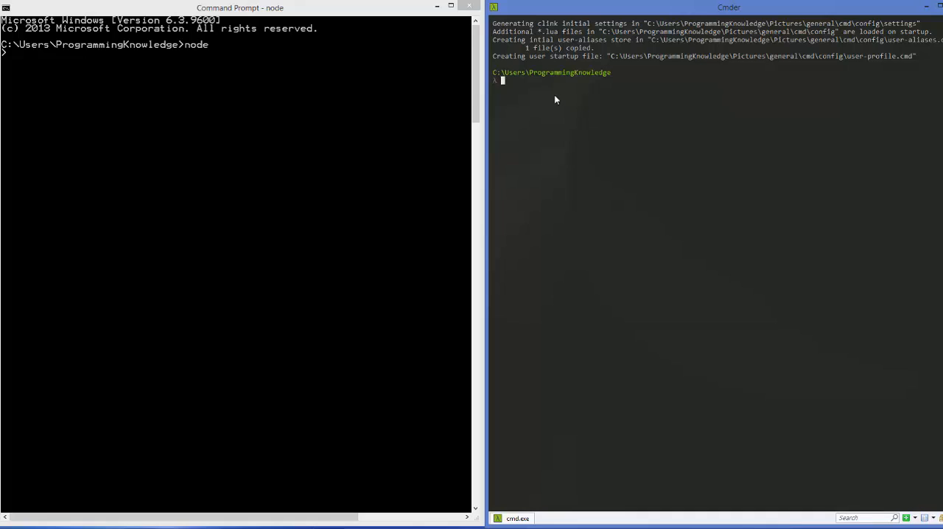
- Run ls and ls -l in the home folder, then abandon a partially typed cd command
{"action": "type", "text": "ls"}
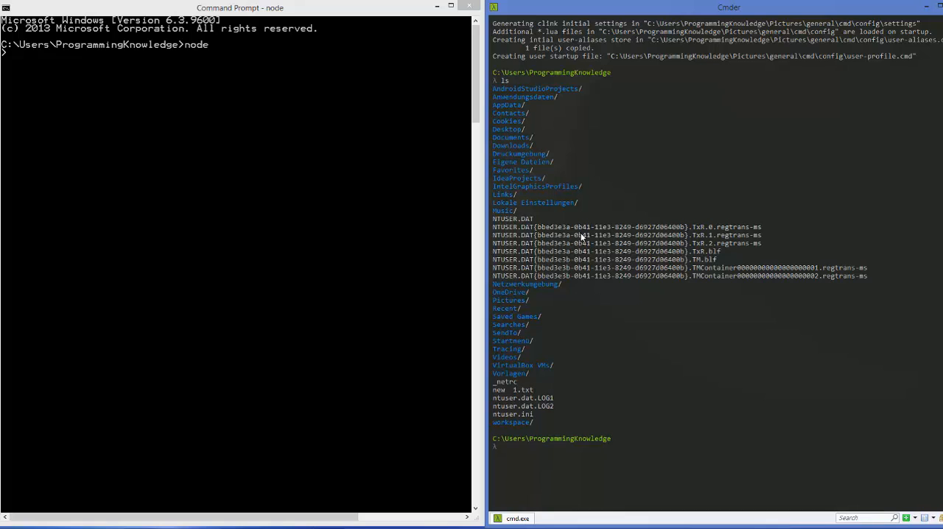
{"action": "type", "text": "ls -l"}
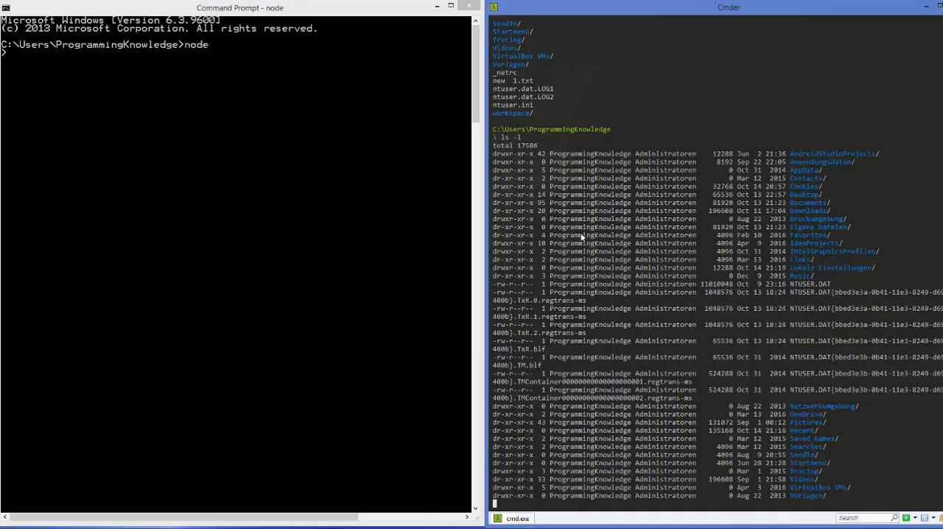
{"action": "scroll", "scroll_direction": "down", "scroll_amount": 3}
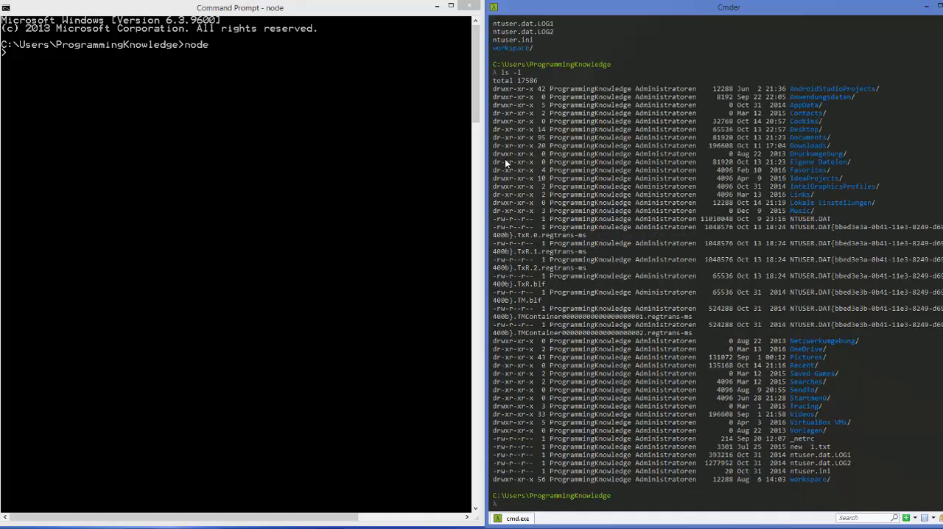
{"action": "mouse_move", "coordinate": [542, 91]}
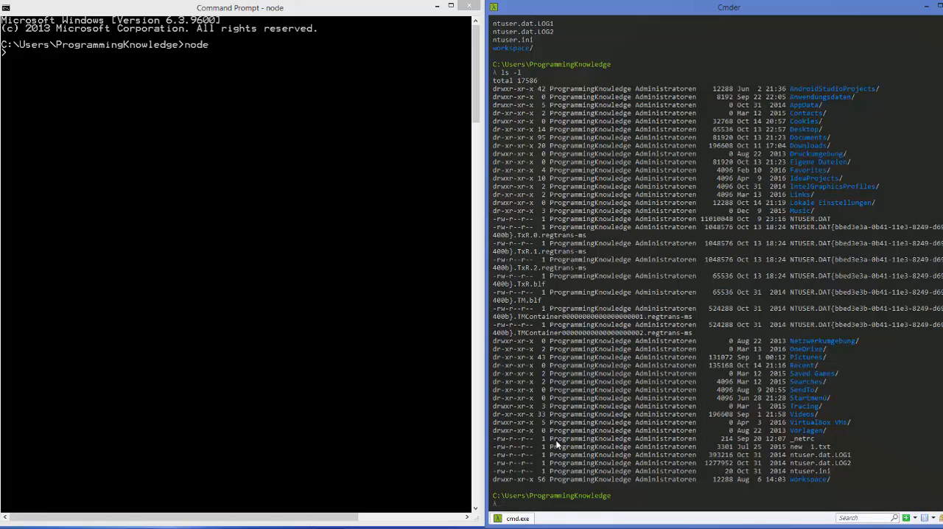
{"action": "type", "text": "cd"}
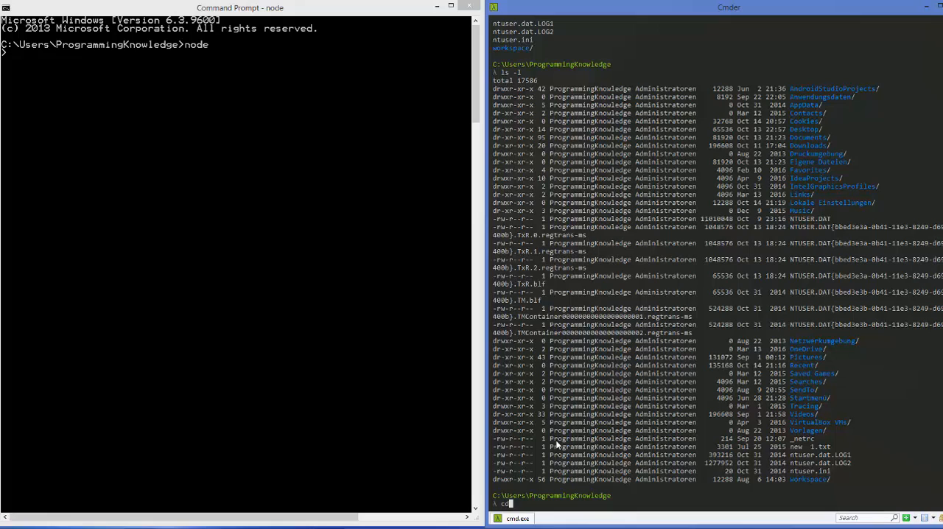
{"action": "type", "text": "mi"}
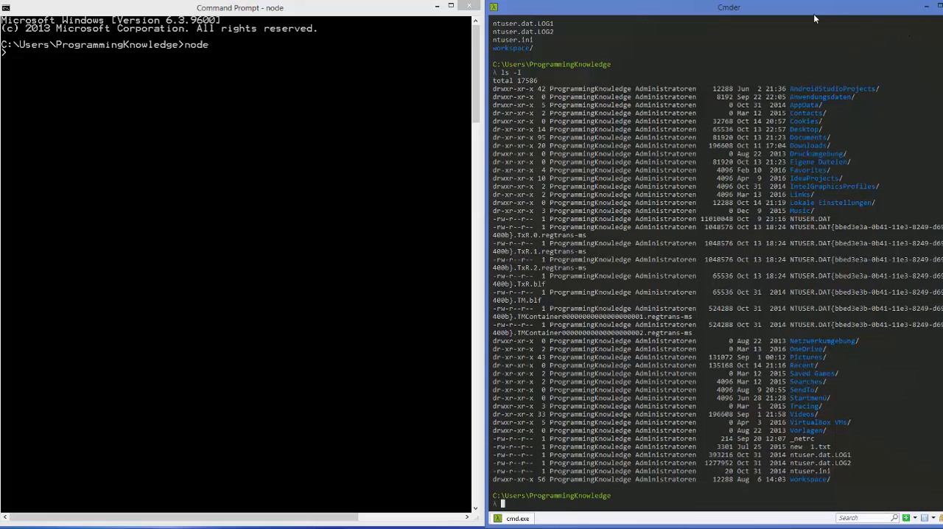
{"action": "mouse_move", "coordinate": [554, 77]}
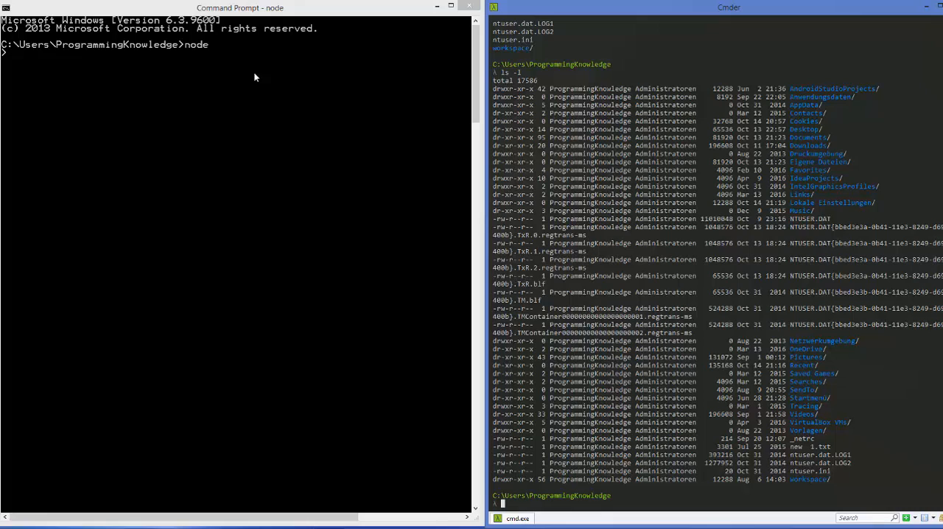
{"action": "mouse_move", "coordinate": [215, 91]}
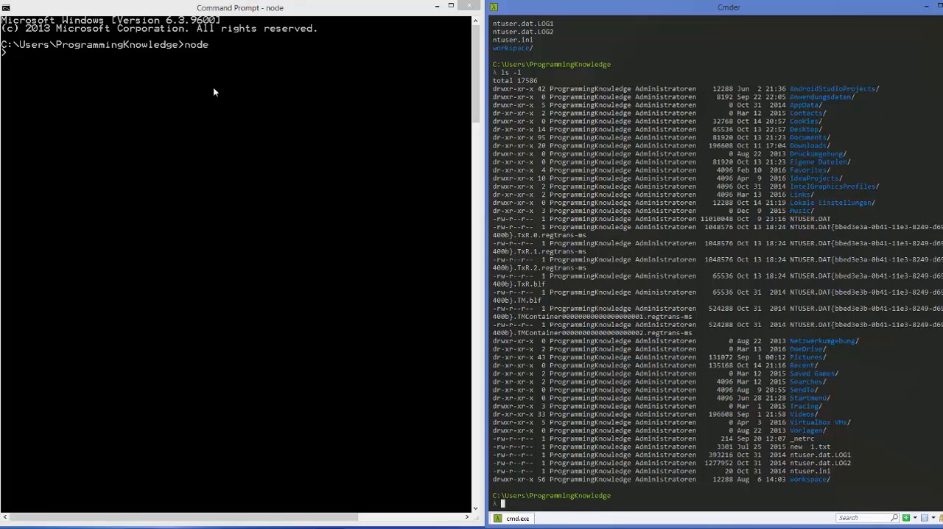
{"action": "mouse_move", "coordinate": [398, 53]}
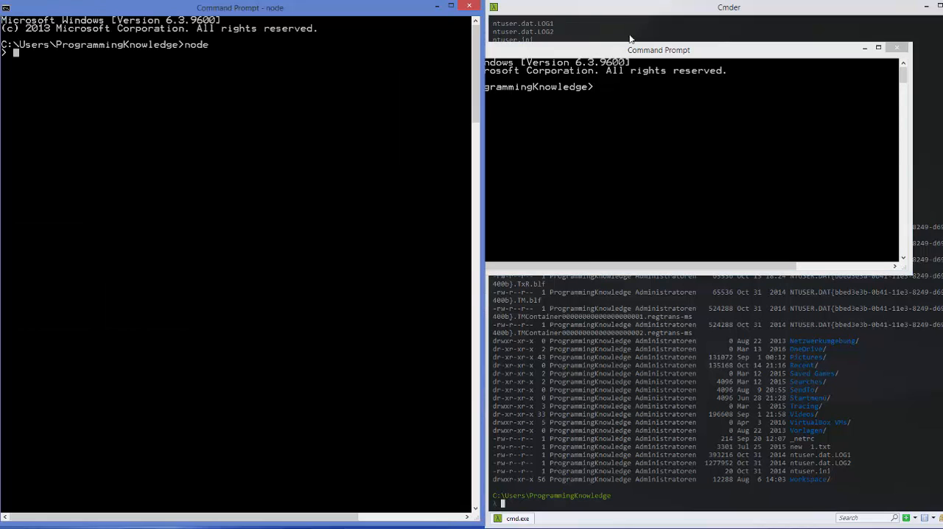
{"action": "left_click_drag", "start_coordinate": [657, 50], "coordinate": [503, 53]}
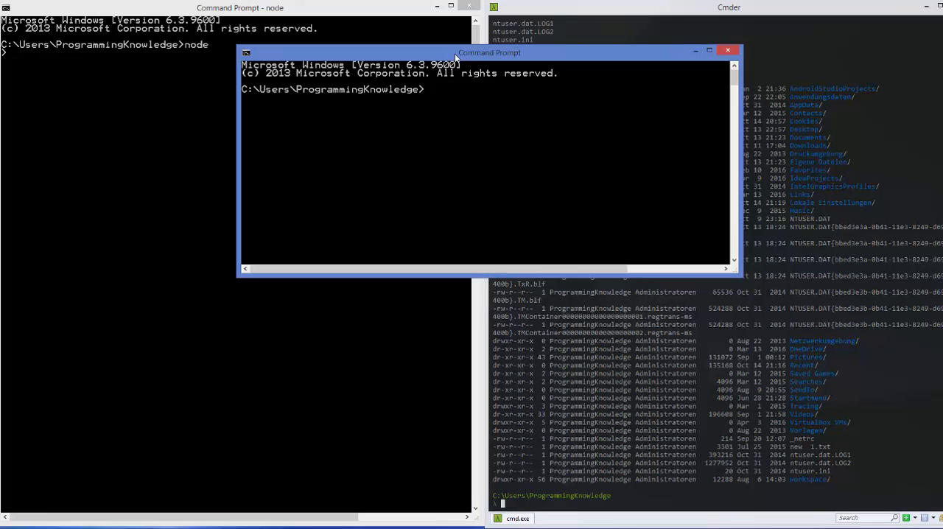
{"action": "mouse_move", "coordinate": [479, 106]}
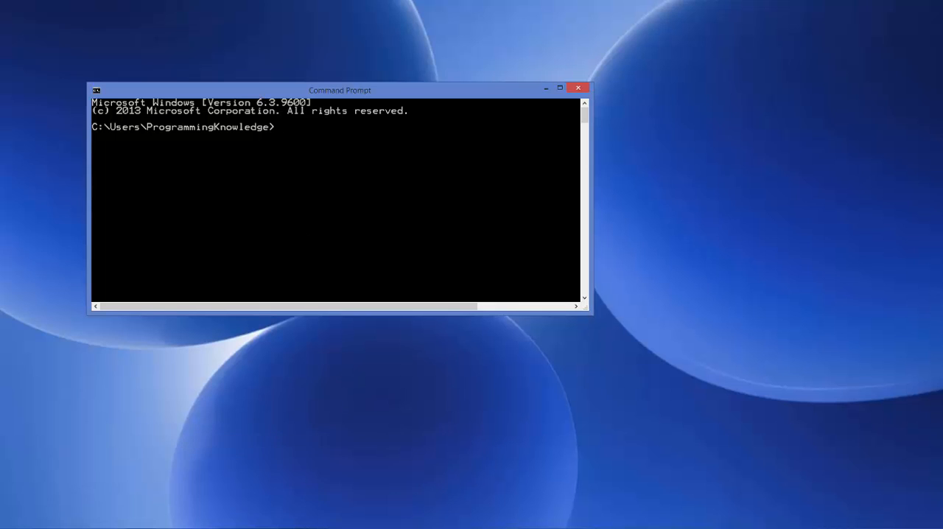
{"action": "type", "text": "node"}
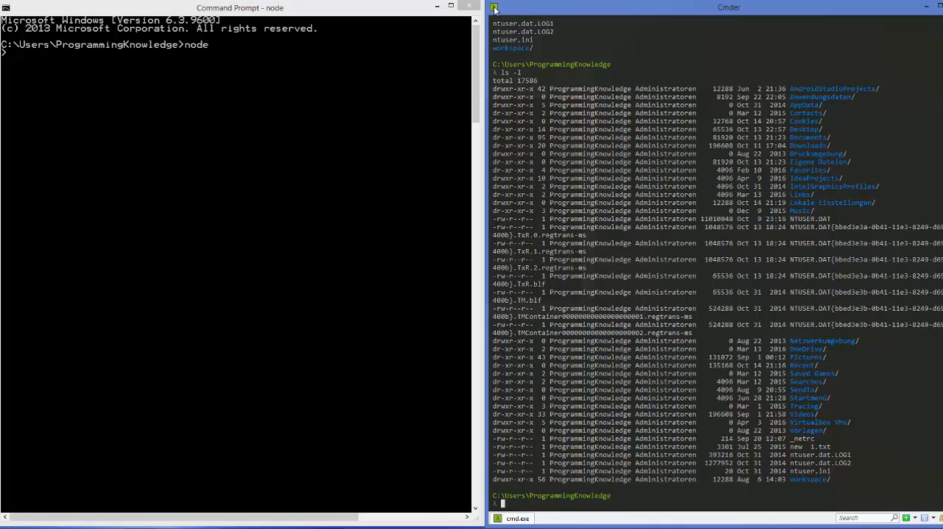
- Create a new console with default settings and run ls -l in it
{"action": "left_click", "coordinate": [496, 6]}
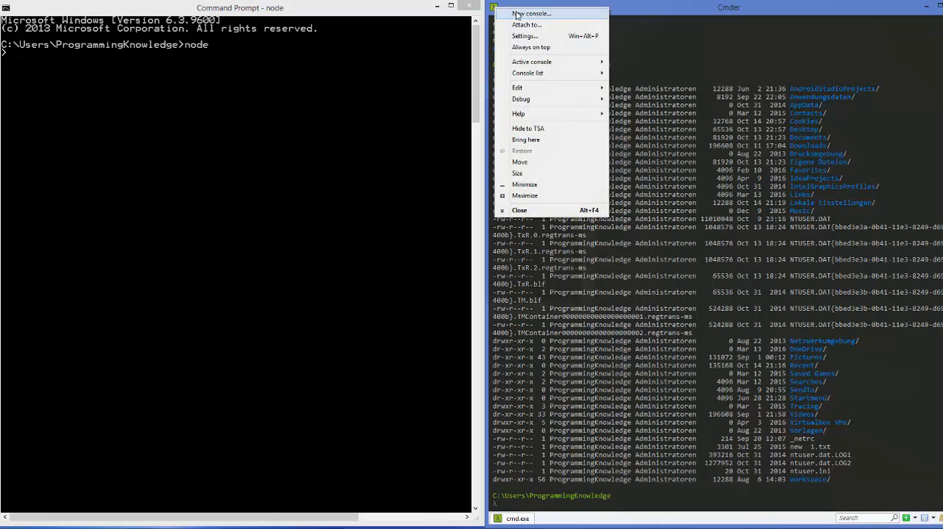
{"action": "left_click", "coordinate": [530, 13]}
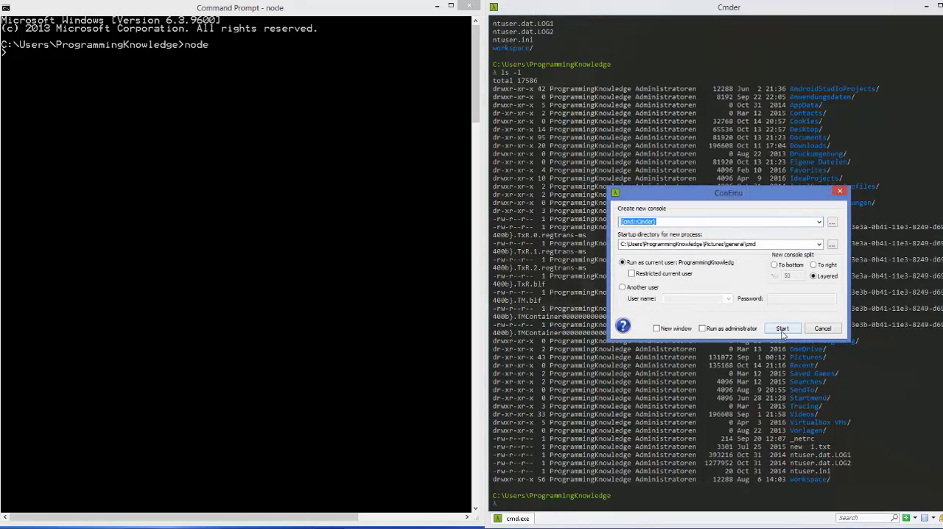
{"action": "left_click", "coordinate": [782, 327]}
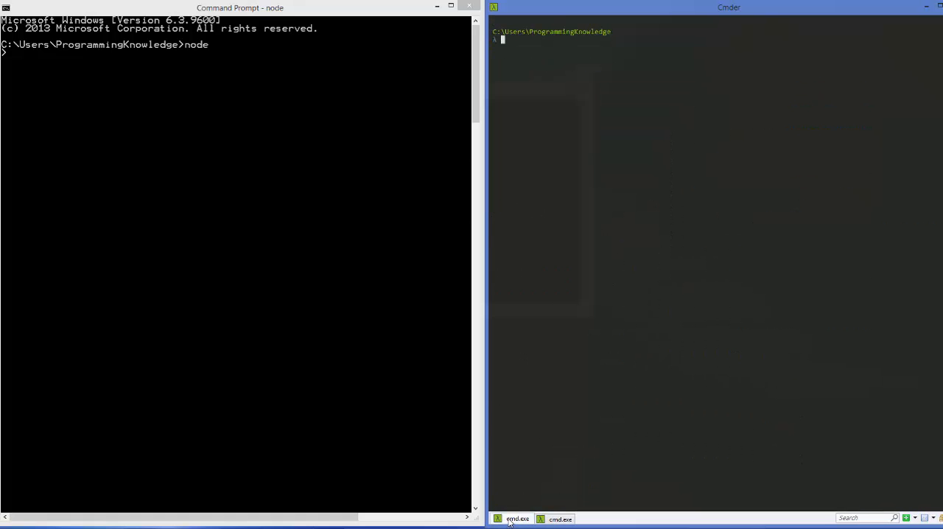
{"action": "type", "text": "ls -l"}
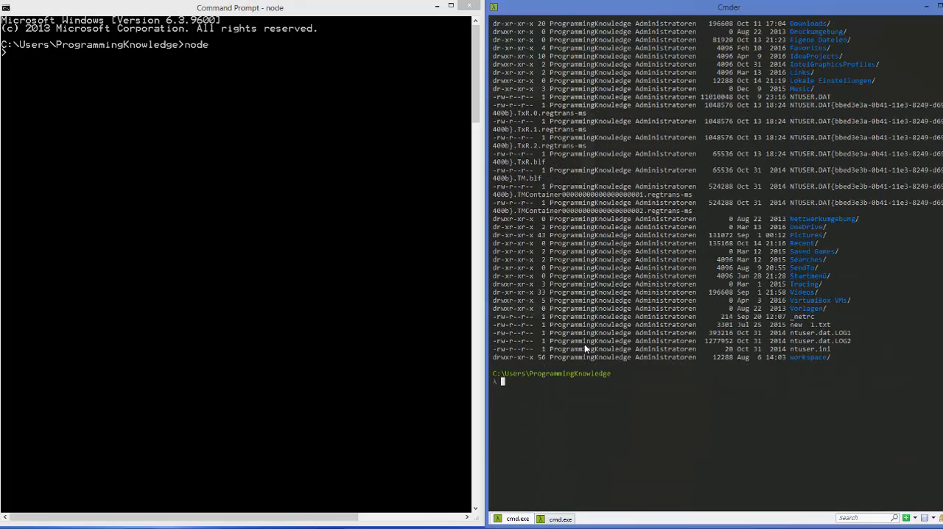
- Run ssh at the prompt after correcting the typo shh, printing its usage help
{"action": "scroll", "scroll_direction": "down", "scroll_amount": 3}
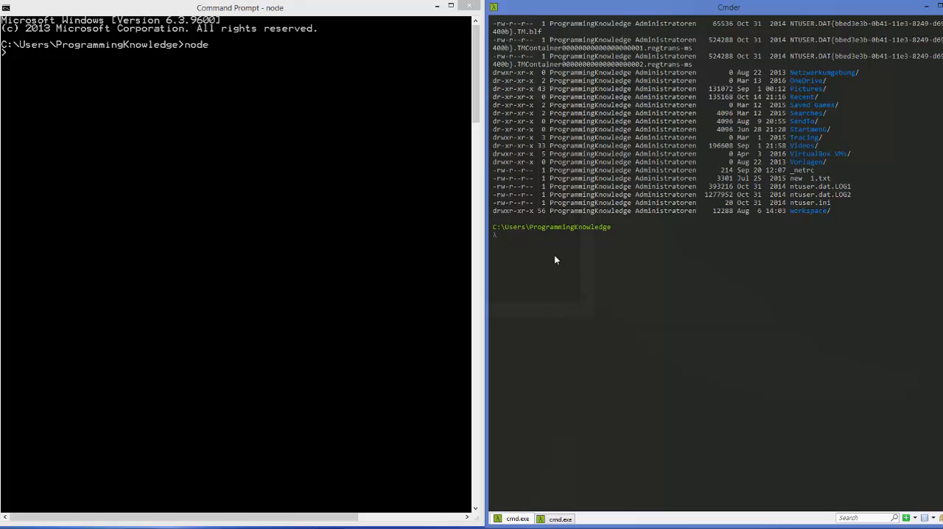
{"action": "type", "text": "shh"}
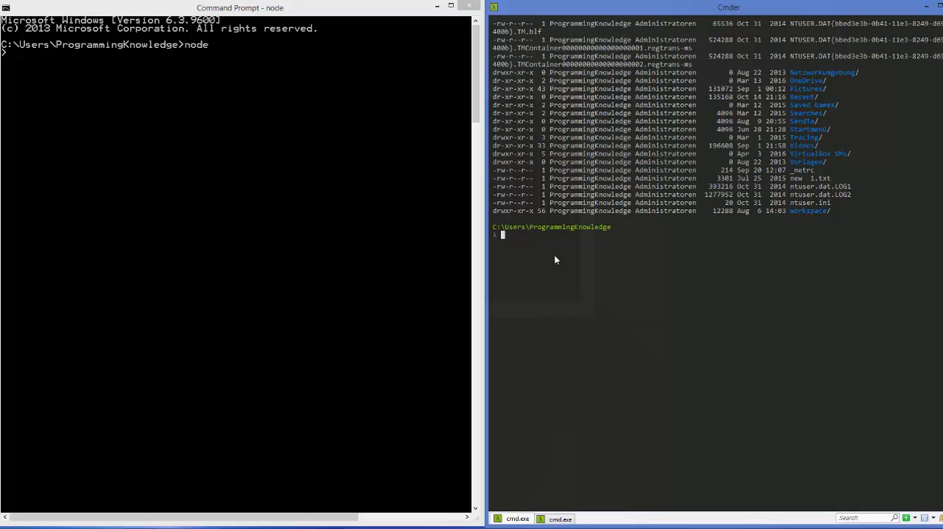
{"action": "type", "text": "ssh"}
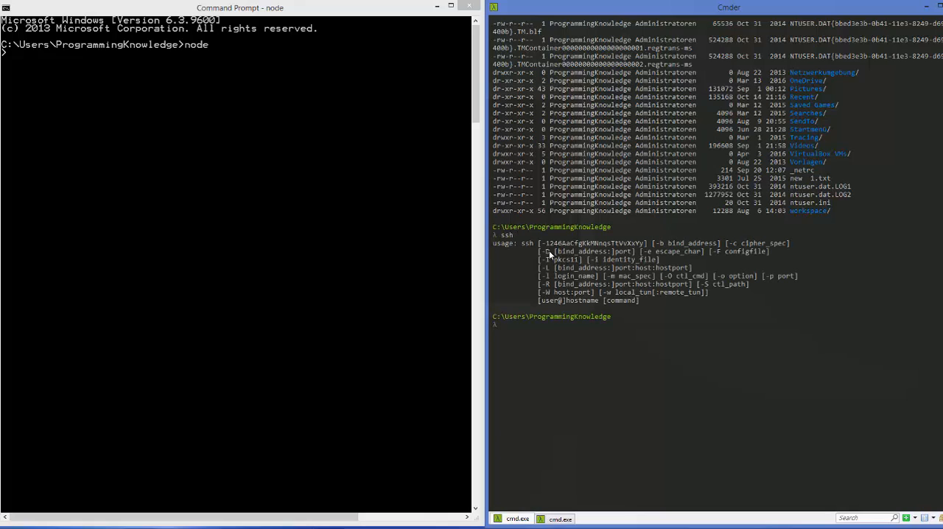
{"action": "mouse_move", "coordinate": [533, 244]}
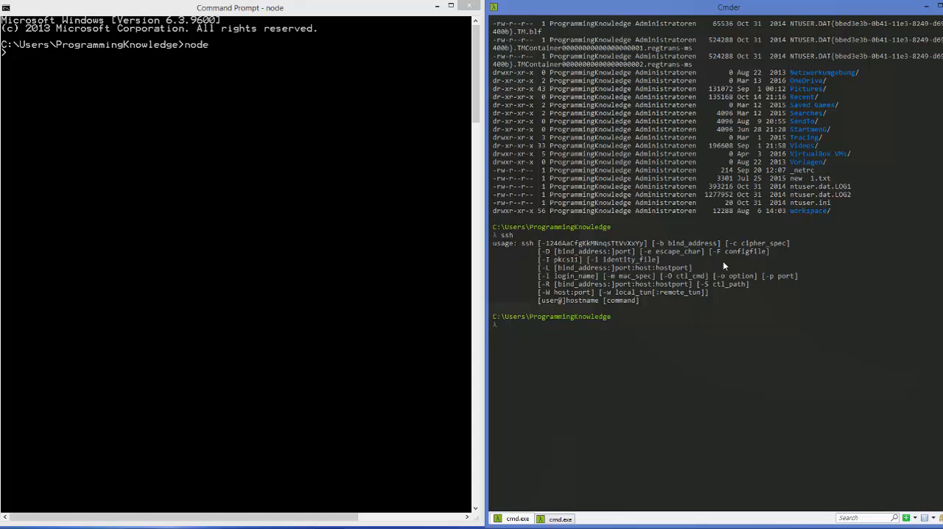
{"action": "mouse_move", "coordinate": [577, 330]}
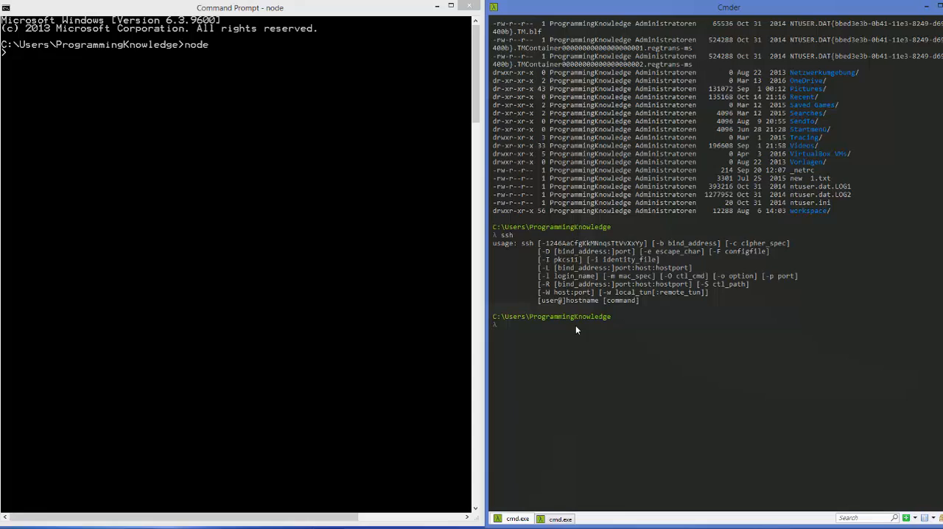
{"action": "mouse_move", "coordinate": [572, 327]}
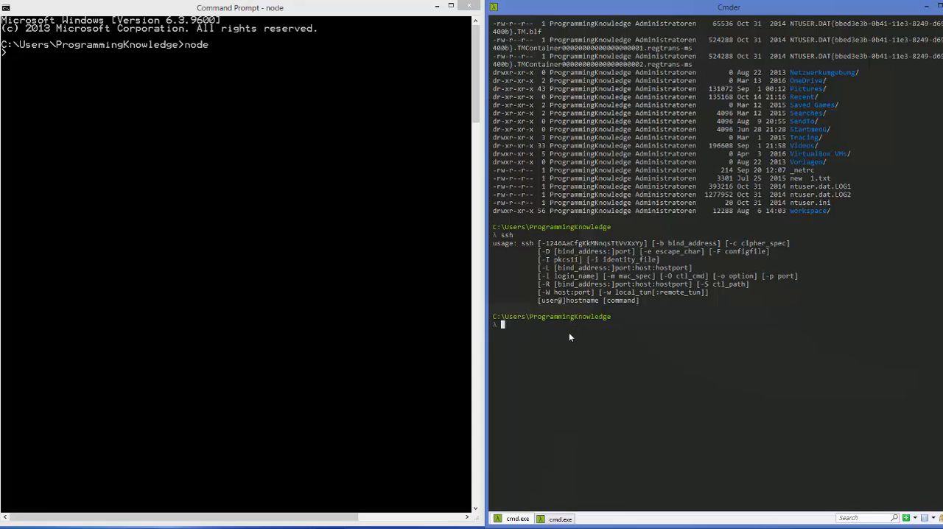
{"action": "mouse_move", "coordinate": [690, 152]}
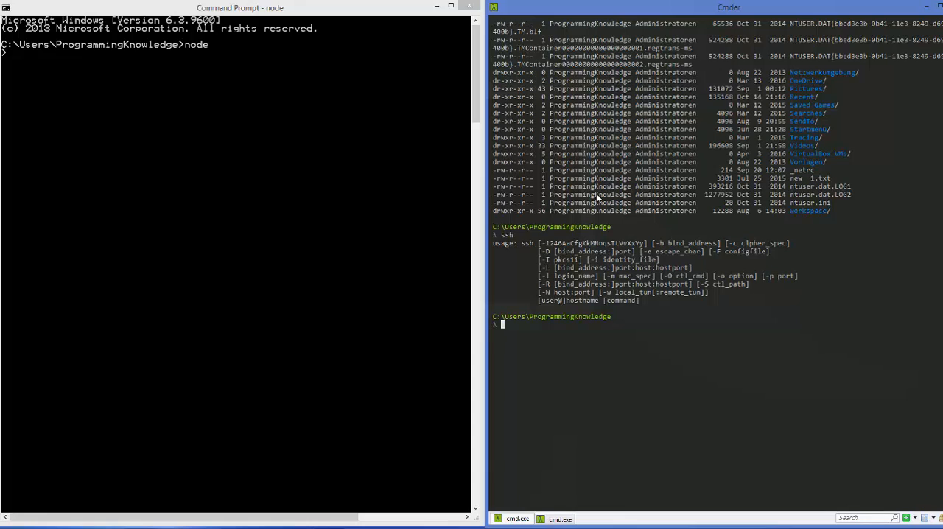
{"action": "mouse_move", "coordinate": [384, 84]}
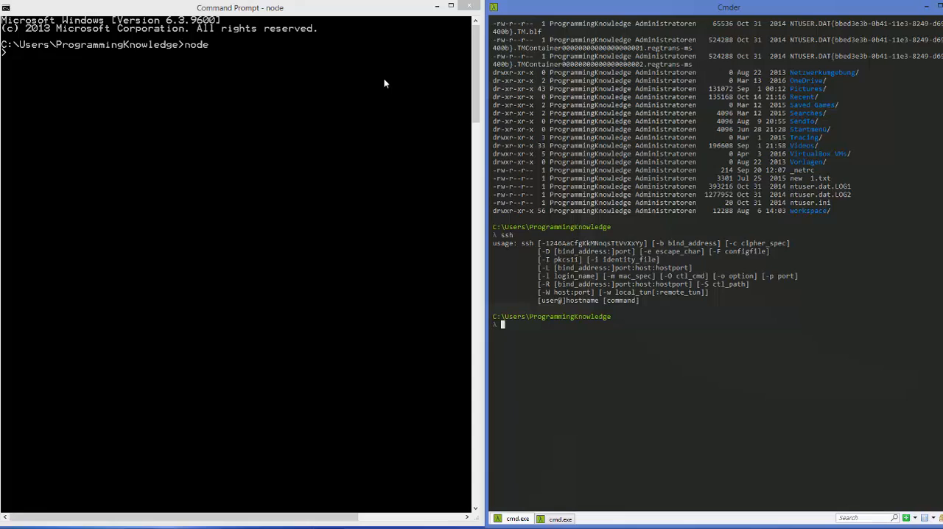
{"action": "mouse_move", "coordinate": [165, 92]}
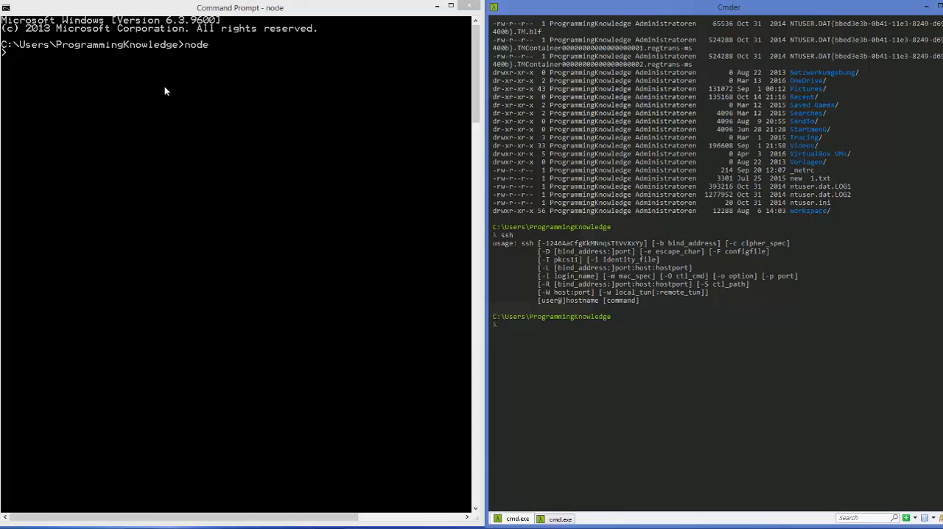
{"action": "mouse_move", "coordinate": [220, 78]}
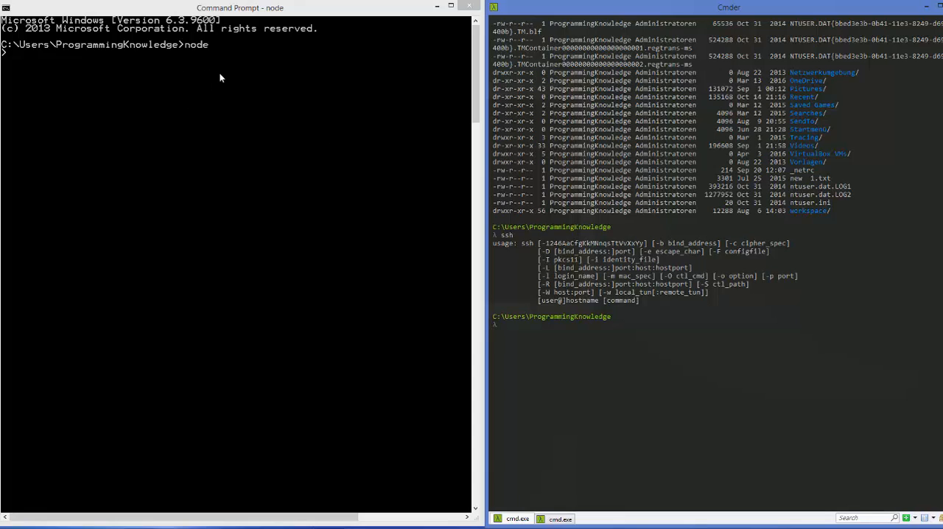
{"action": "mouse_move", "coordinate": [239, 75]}
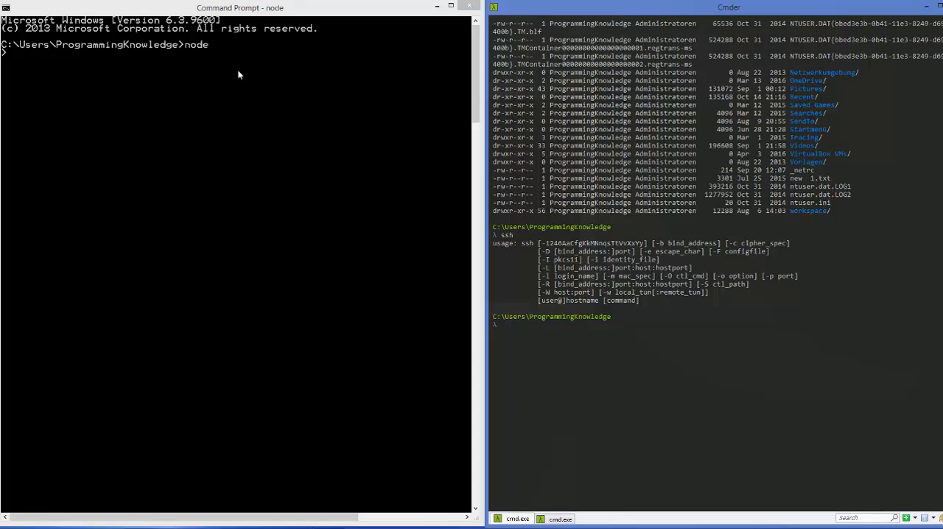
{"action": "mouse_move", "coordinate": [616, 109]}
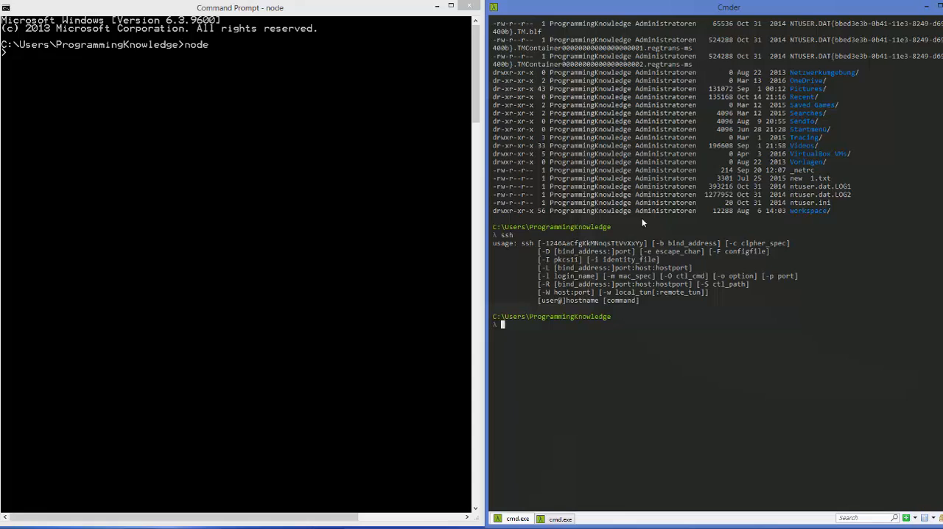
{"action": "mouse_move", "coordinate": [627, 209]}
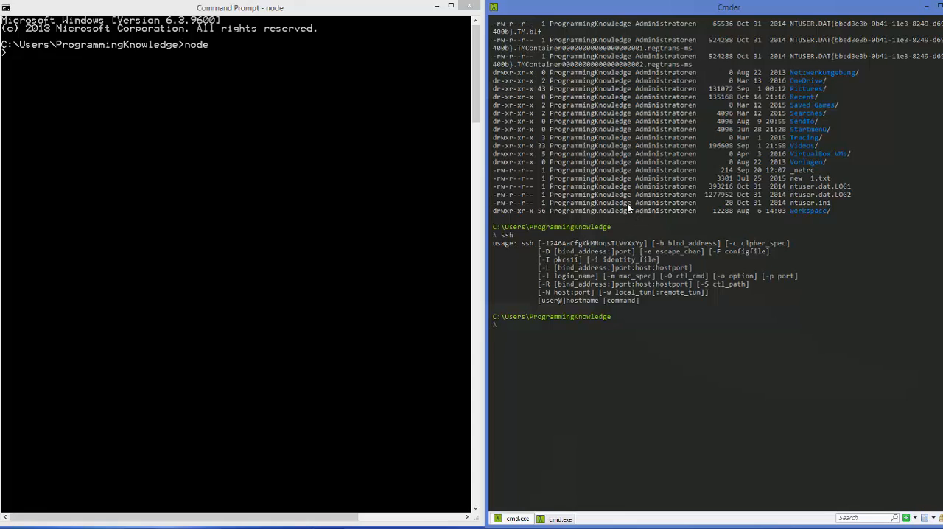